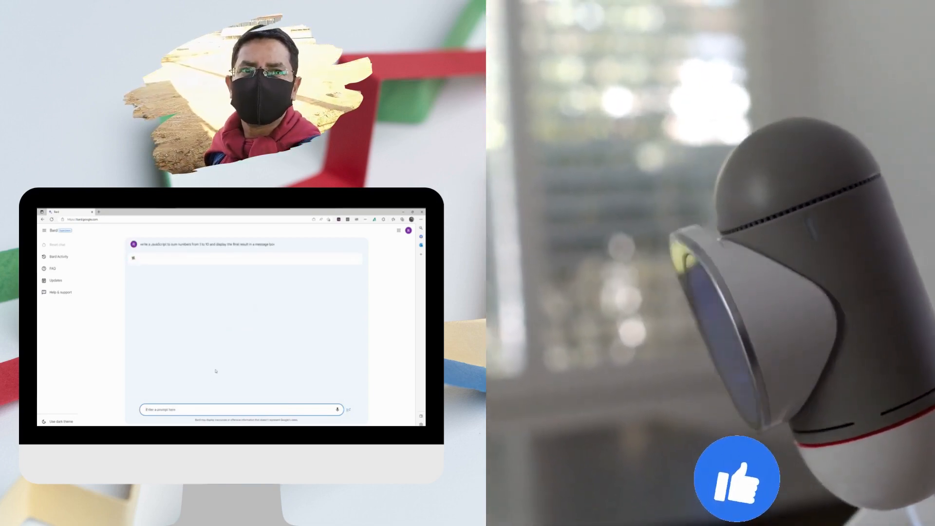
Bring up the Demo report page titled about writing DAX with Google Bard.
{"action": "left_click", "coordinate": [336, 410]}
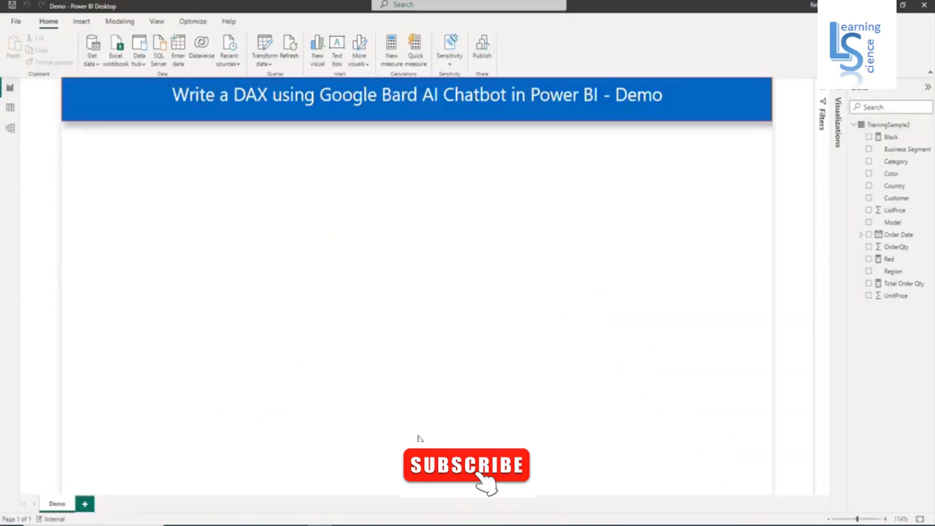
{"action": "mouse_move", "coordinate": [400, 430]}
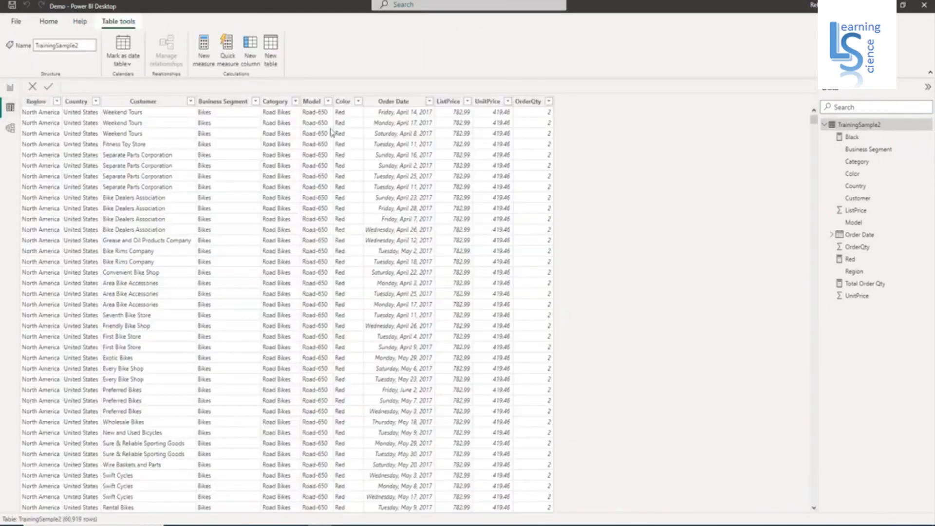
{"action": "mouse_move", "coordinate": [323, 209]}
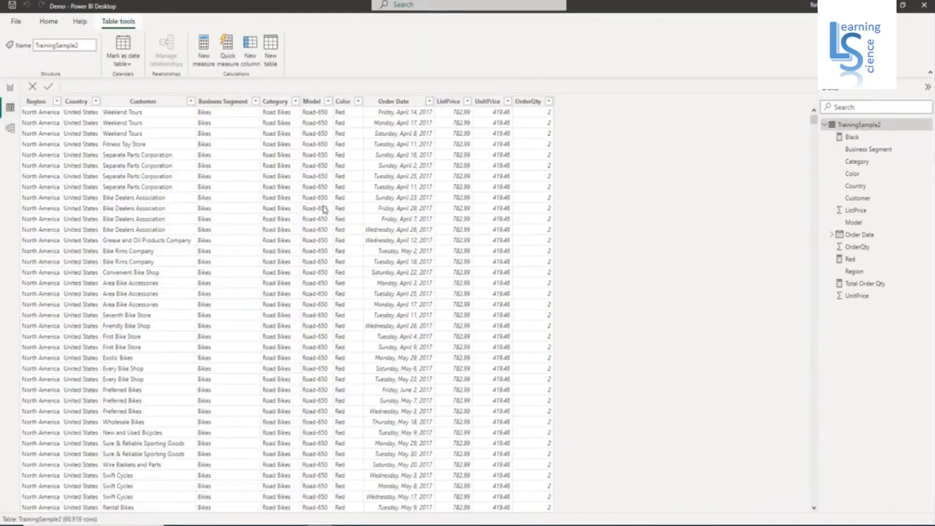
Show the TrainingSample2 table rows and highlight the UnitPrice and OrderQty columns.
{"action": "left_click", "coordinate": [486, 101]}
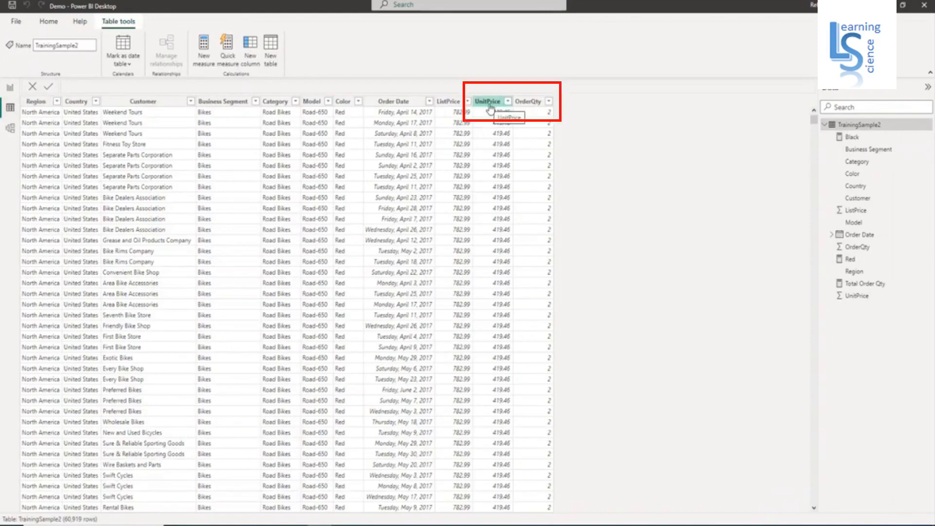
{"action": "left_click", "coordinate": [527, 101]}
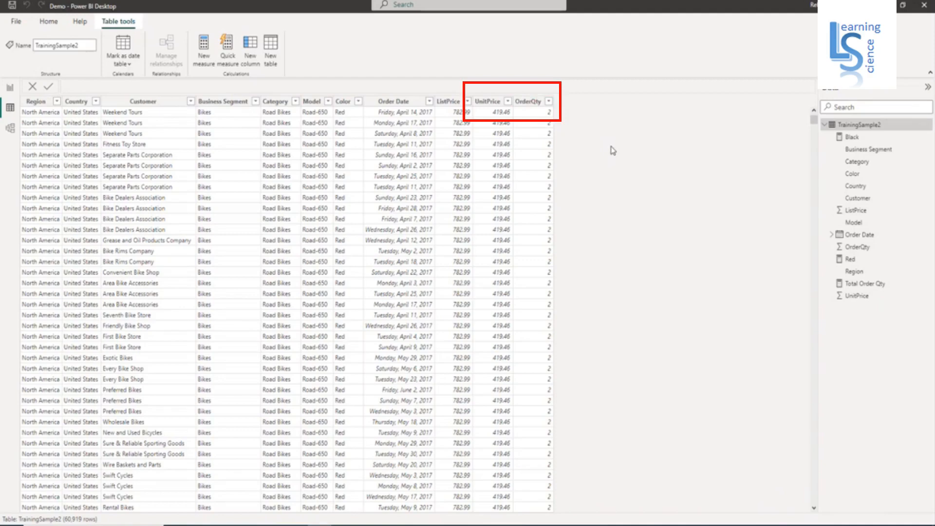
{"action": "mouse_move", "coordinate": [604, 153]}
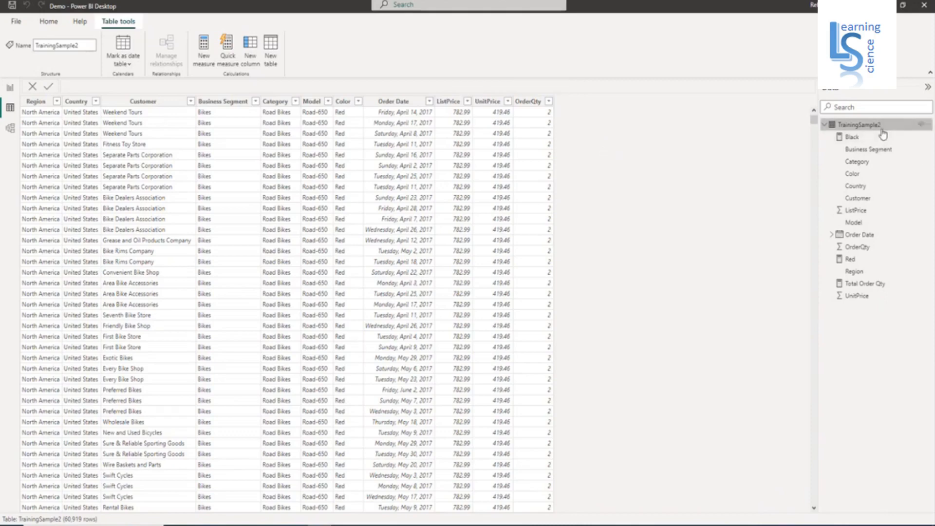
{"action": "mouse_move", "coordinate": [871, 123]}
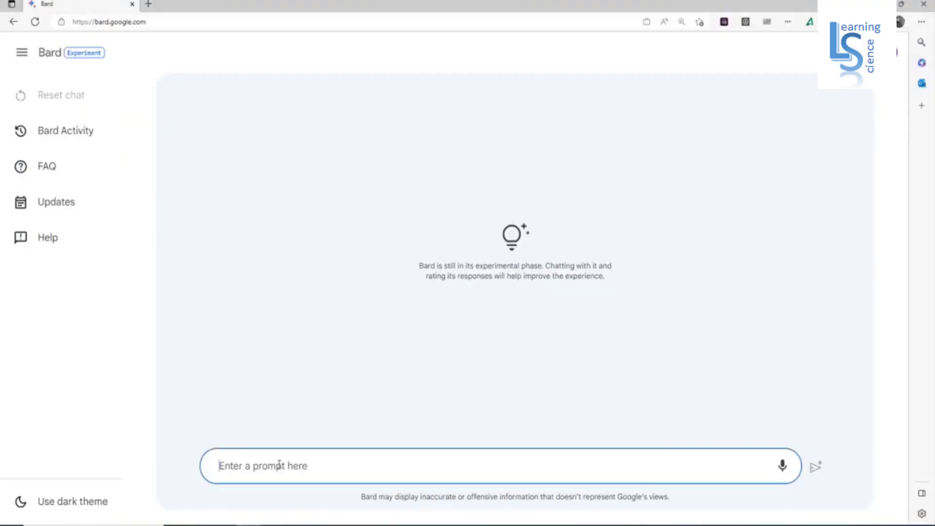
Ask Bard for a DAX expression multiplying OrderQty with UnitPrice columns using the table TrainingSample2.
{"action": "type", "text": "W"}
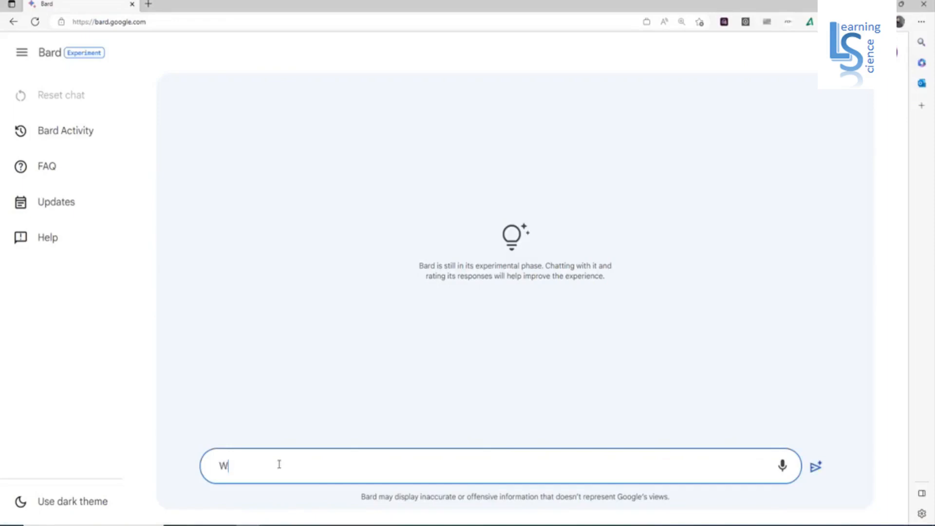
{"action": "type", "text": "rite"}
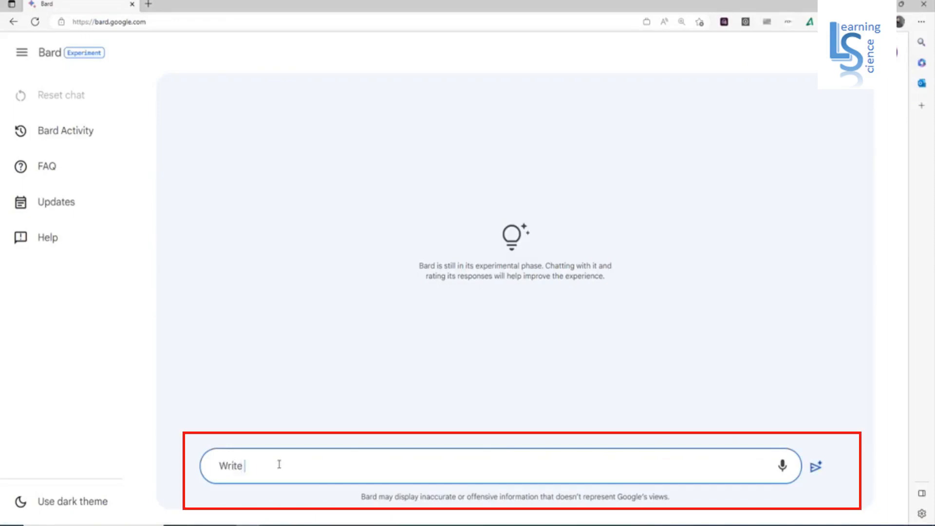
{"action": "type", "text": "a D"}
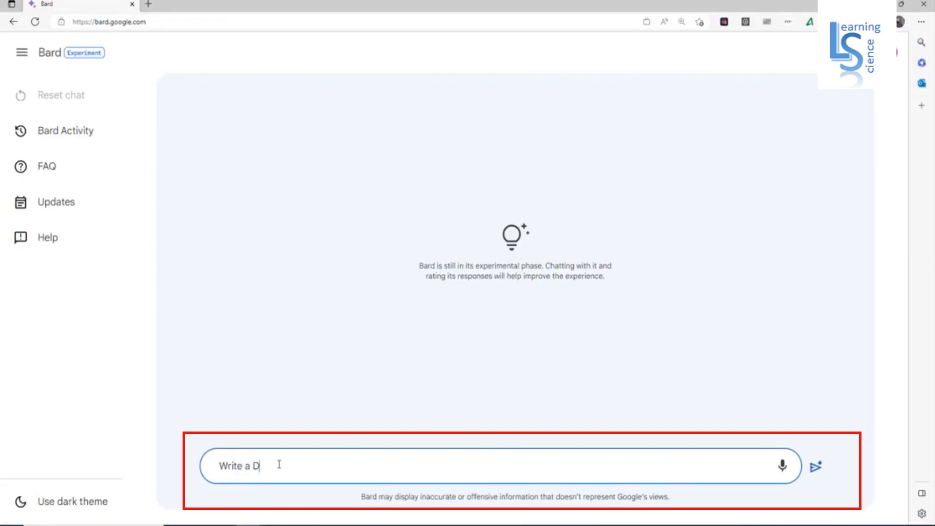
{"action": "type", "text": "ax exp"}
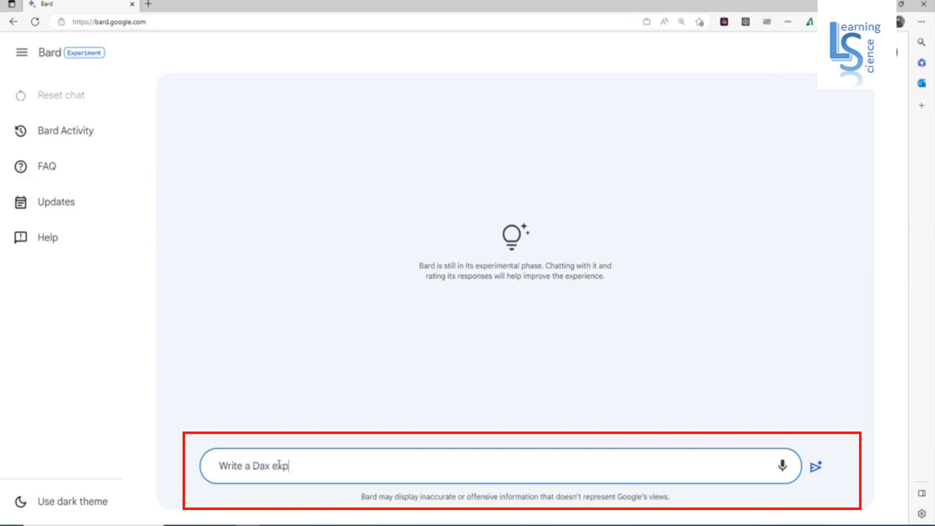
{"action": "type", "text": "ression"}
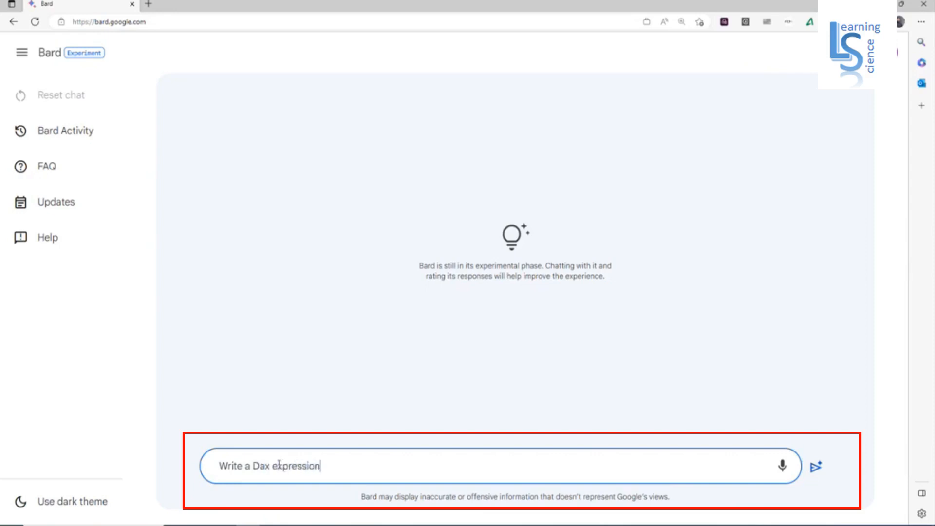
{"action": "type", "text": "to"}
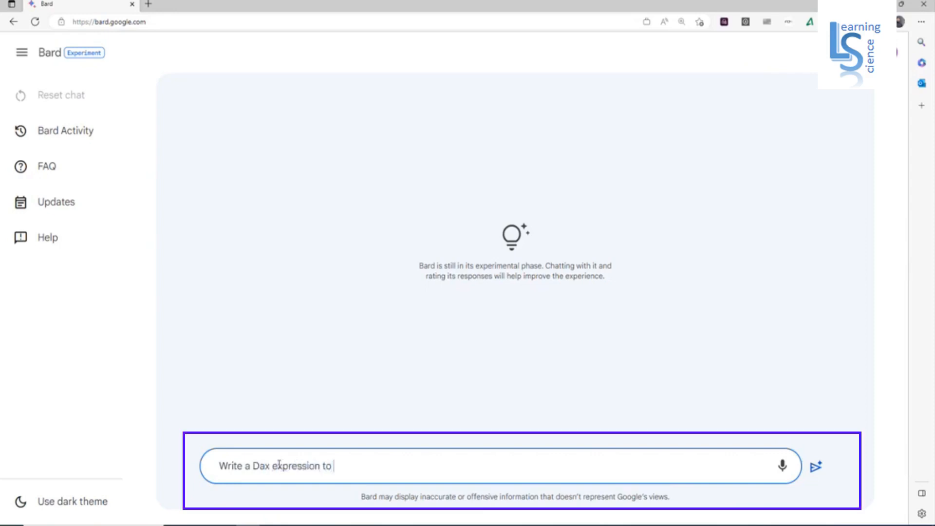
{"action": "type", "text": "multiply"}
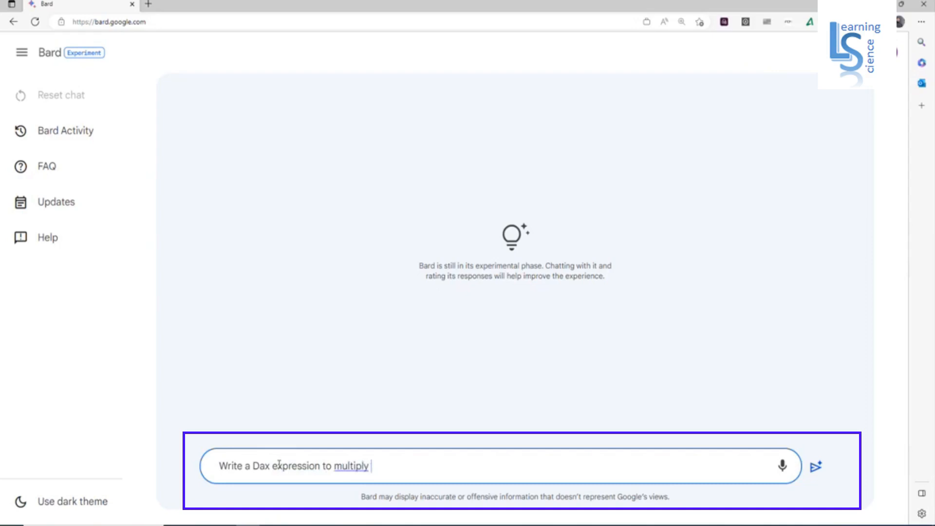
{"action": "type", "text": "O"}
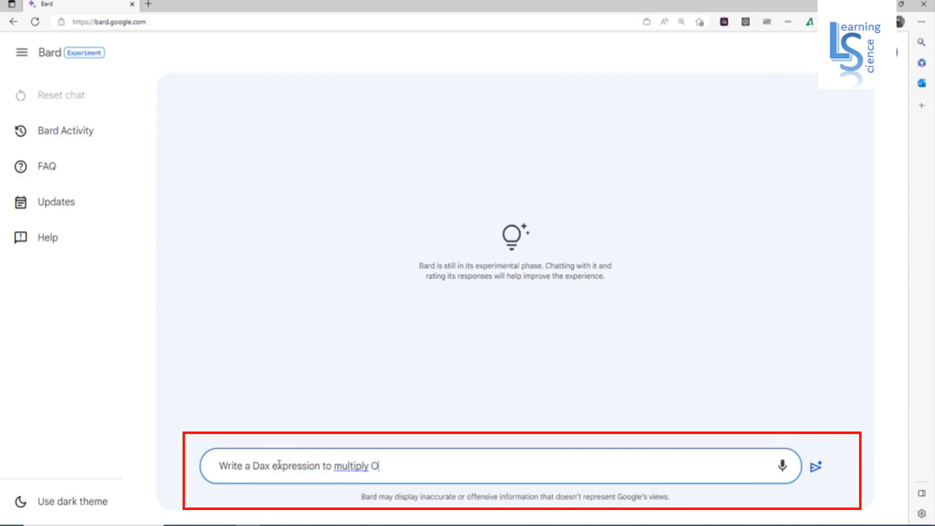
{"action": "type", "text": "rderQty"}
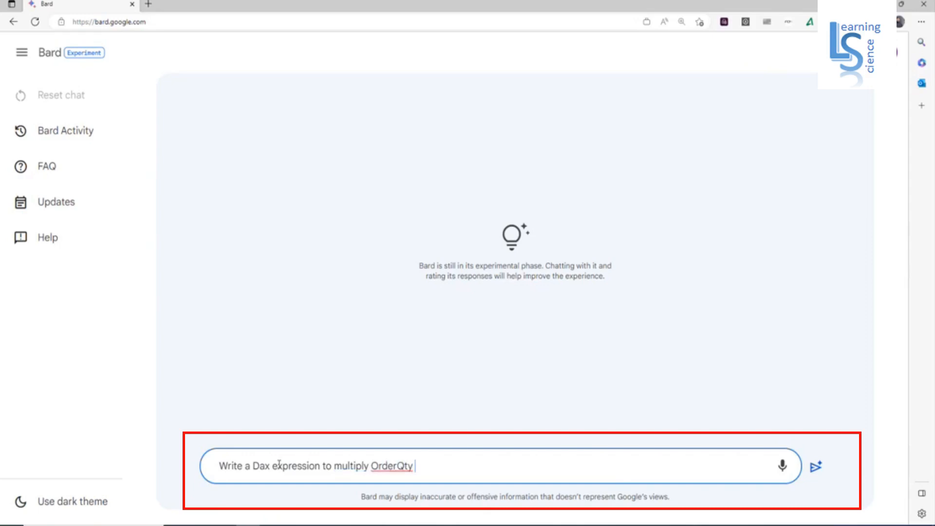
{"action": "type", "text": "with"}
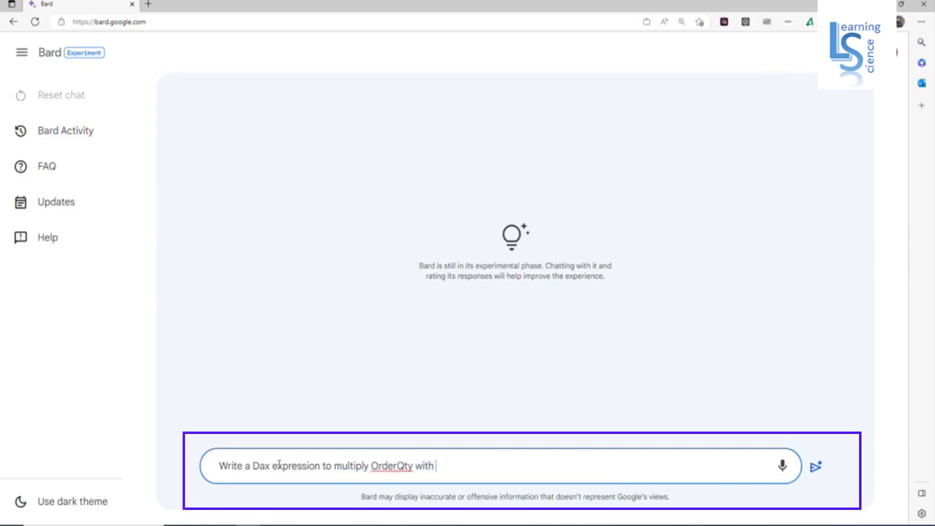
{"action": "type", "text": "Unit"}
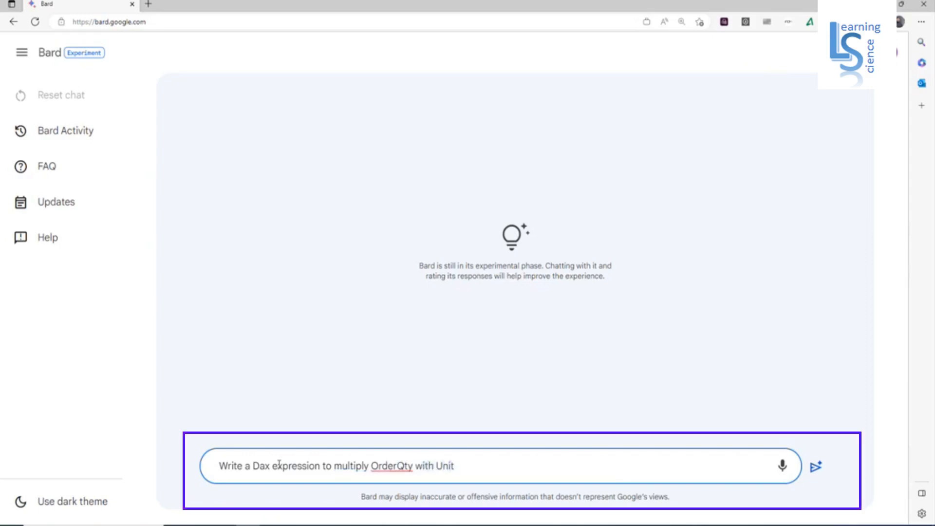
{"action": "type", "text": "Price"}
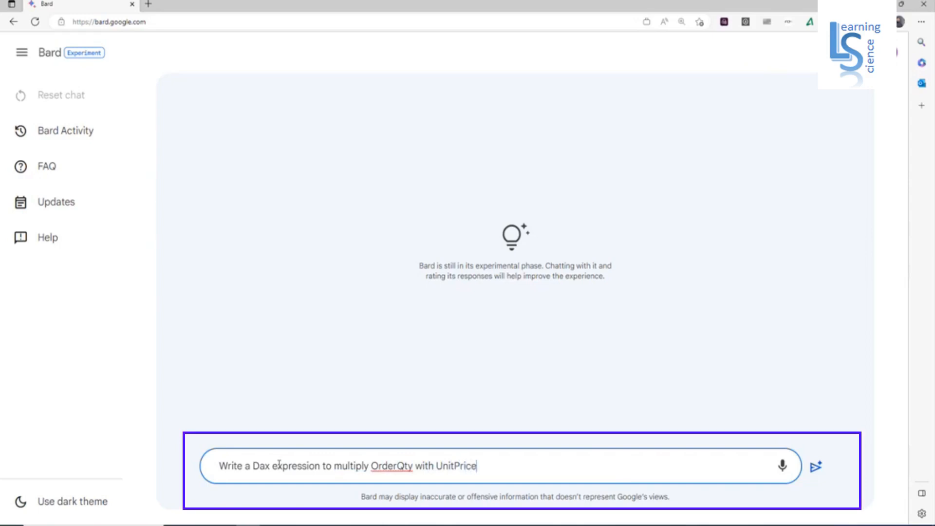
{"action": "type", "text": "c"}
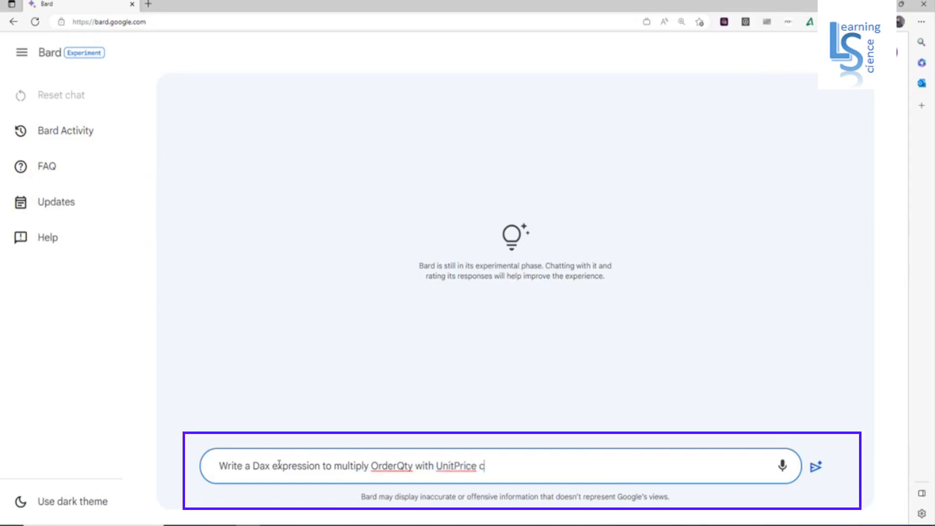
{"action": "type", "text": "olumns"}
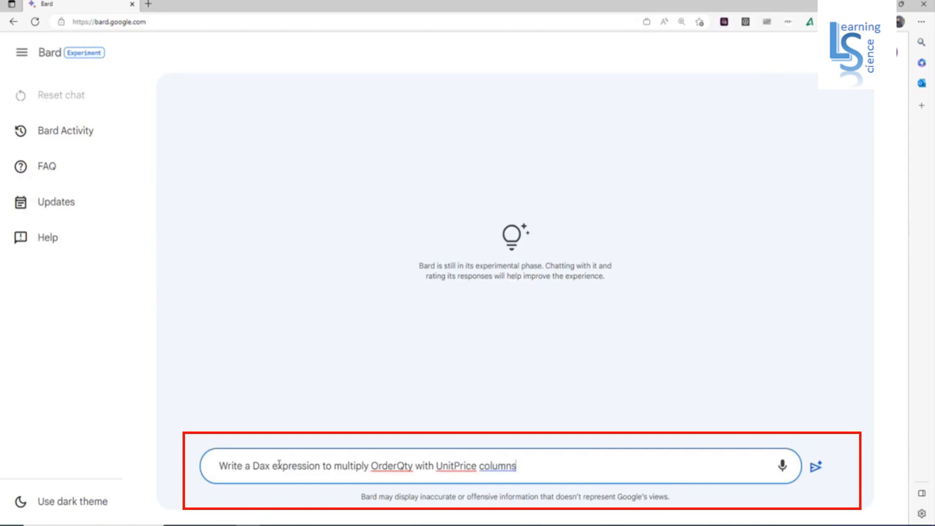
{"action": "type", "text": ", u"}
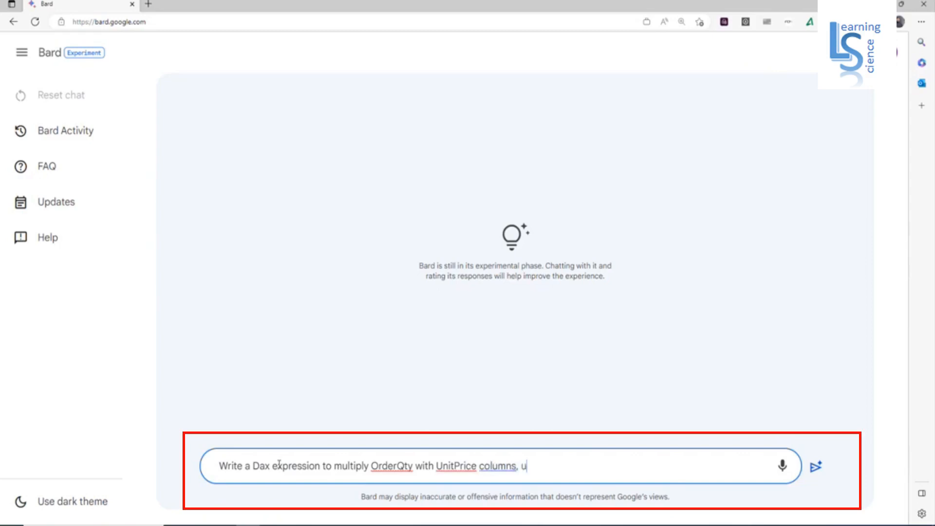
{"action": "type", "text": "sing"}
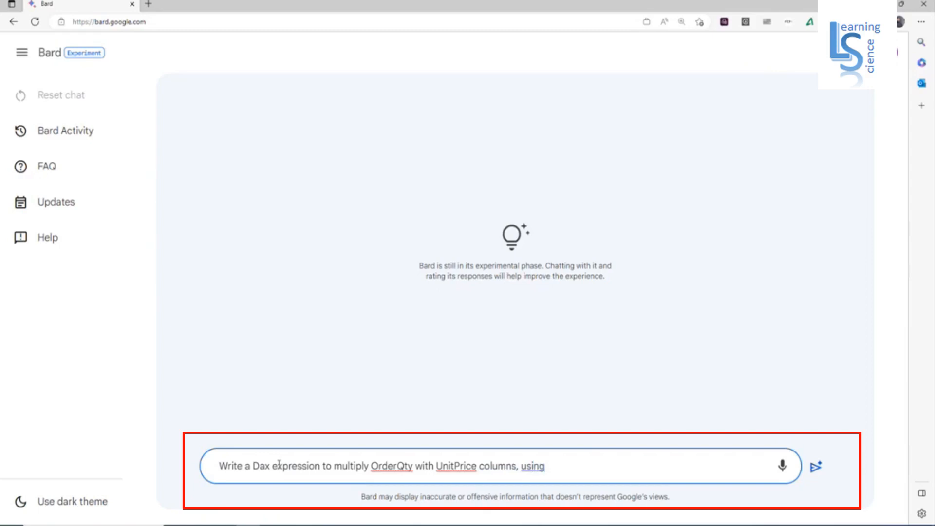
{"action": "type", "text": "the table name"}
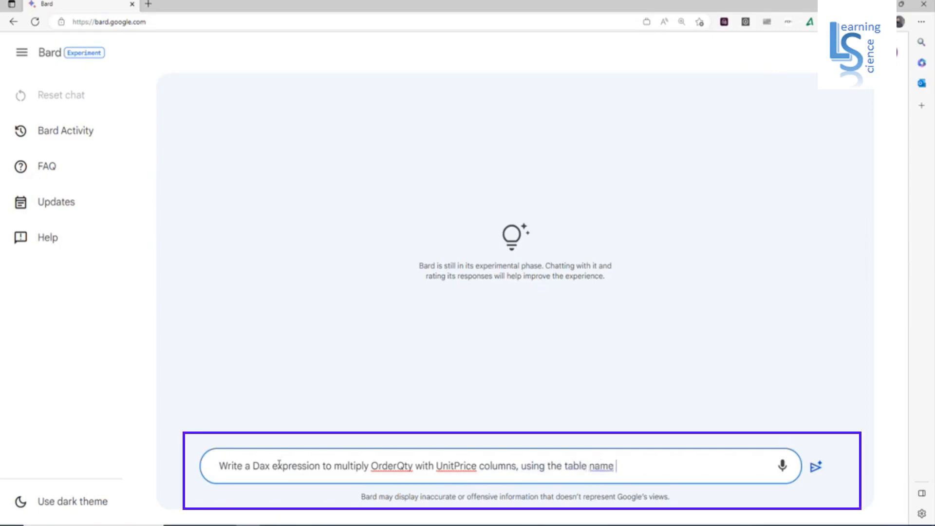
{"action": "type", "text": "Trainin"}
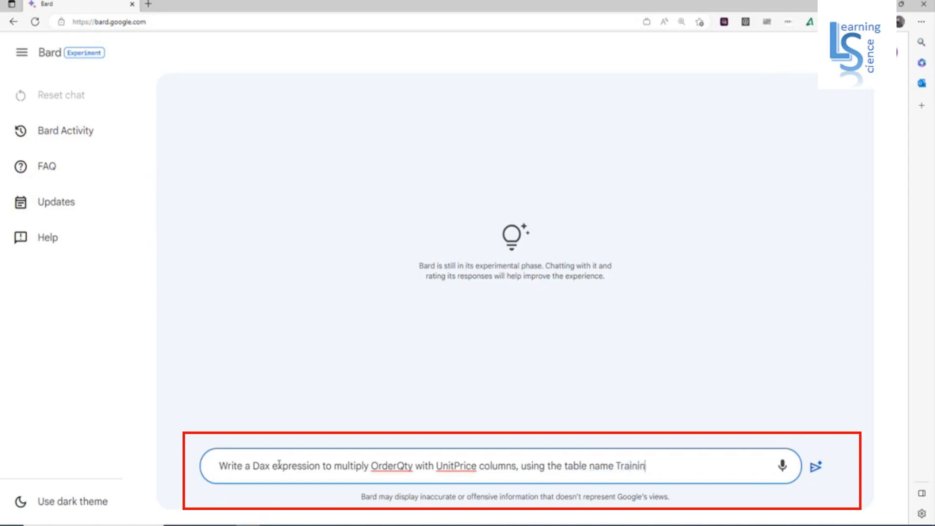
{"action": "type", "text": "gSa"}
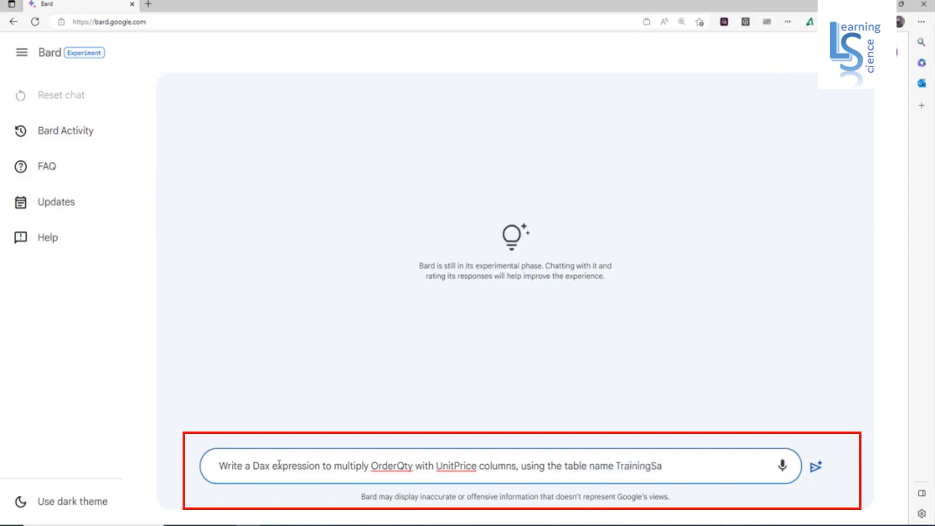
{"action": "type", "text": "mple2"}
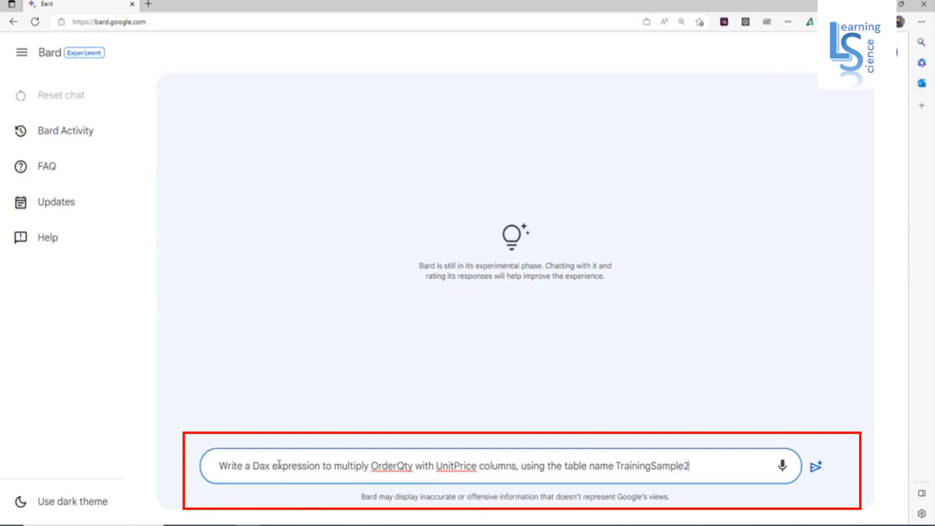
{"action": "left_click", "coordinate": [815, 466]}
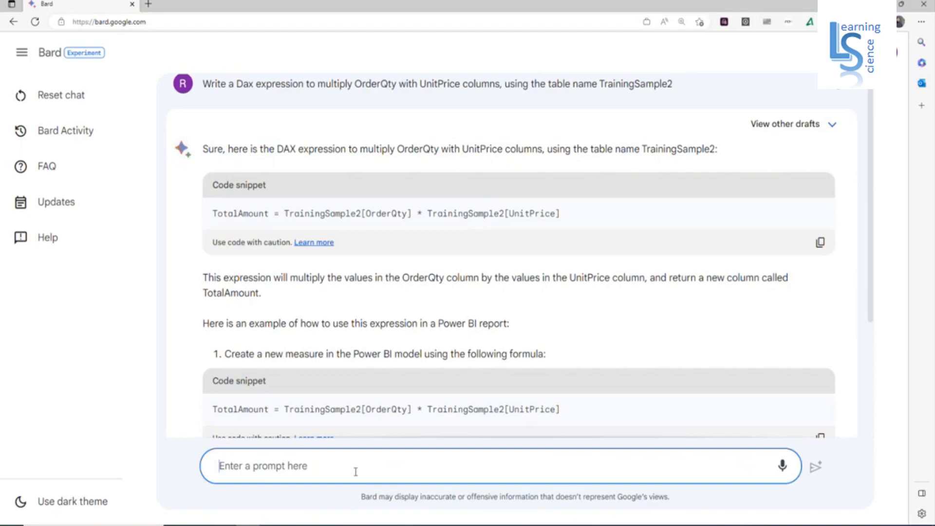
Ask Bard 'How to add column in Power BI from modeling' and submit it.
{"action": "type", "text": "How to add column i"}
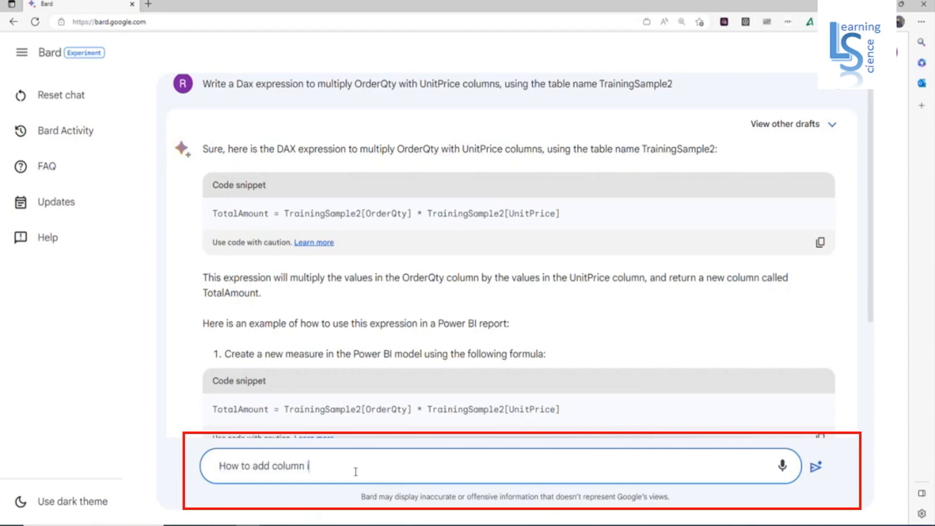
{"action": "type", "text": "n Power BI"}
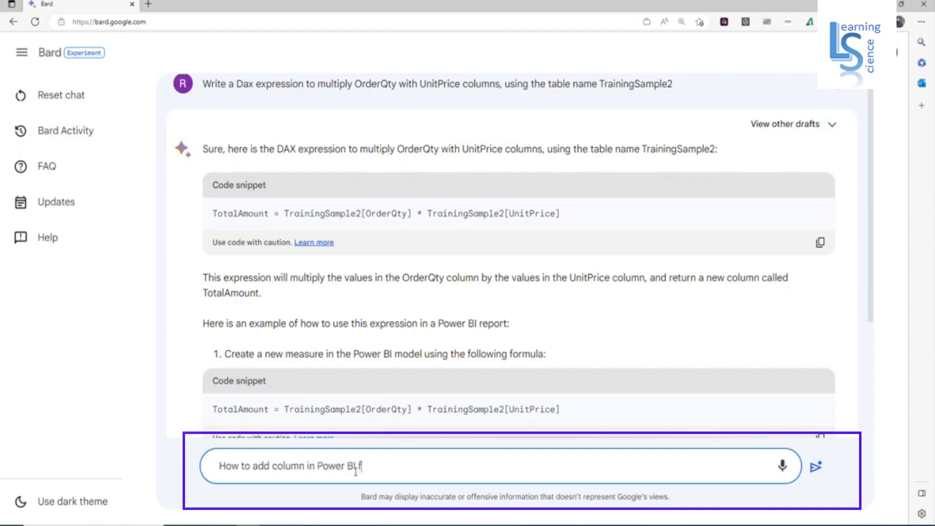
{"action": "type", "text": "from mo"}
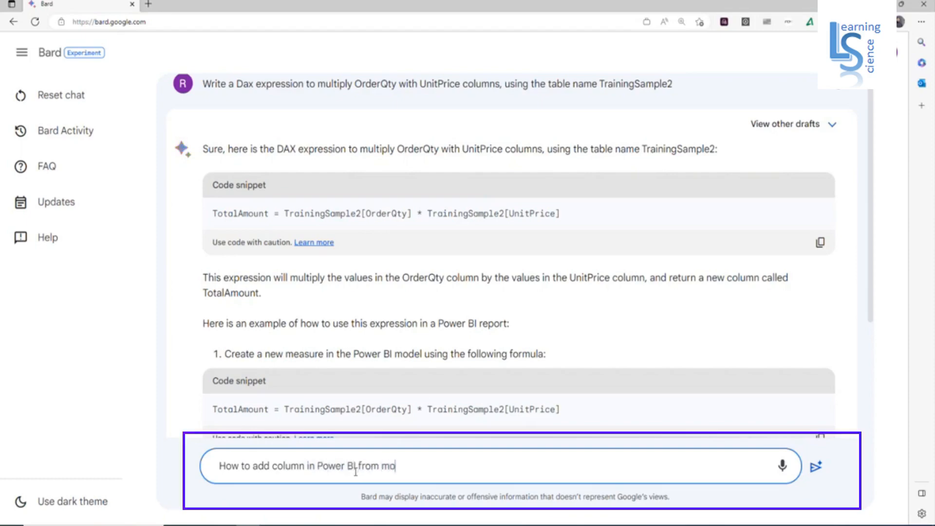
{"action": "type", "text": "deling"}
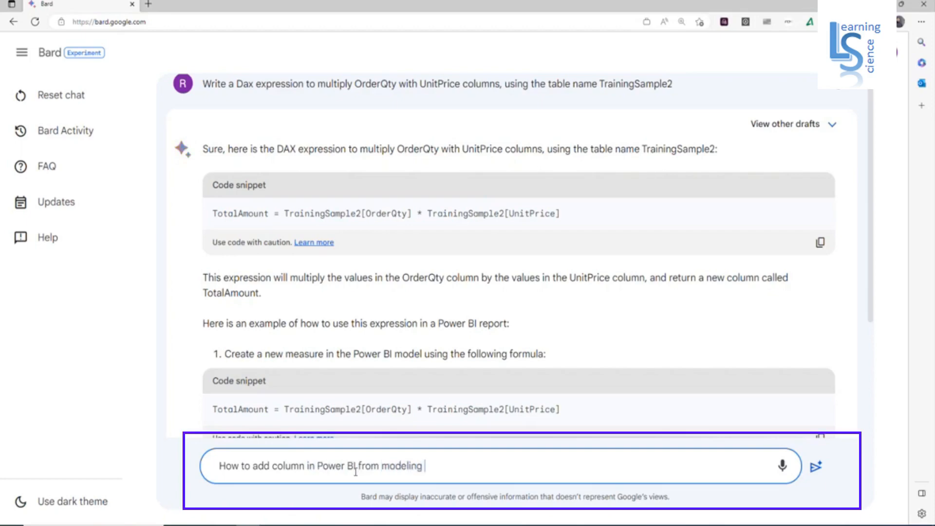
{"action": "left_click", "coordinate": [815, 465]}
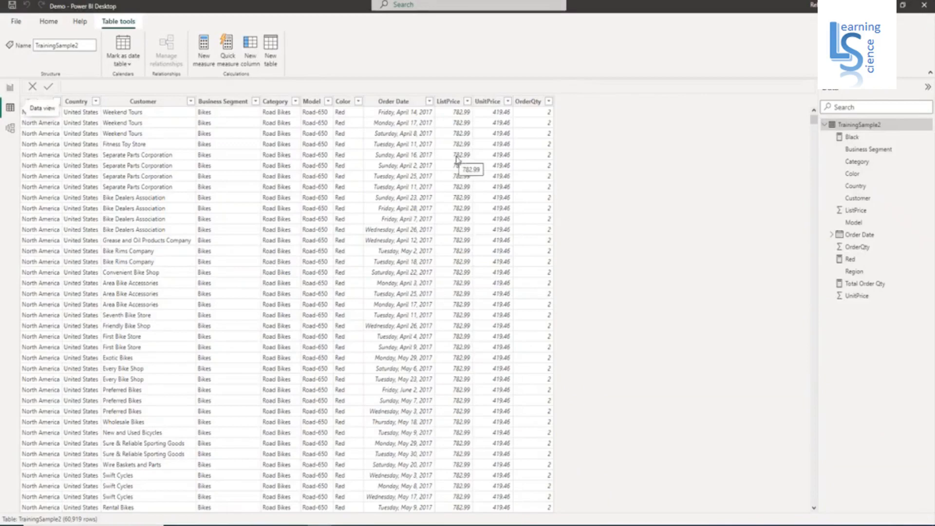
{"action": "mouse_move", "coordinate": [249, 48]}
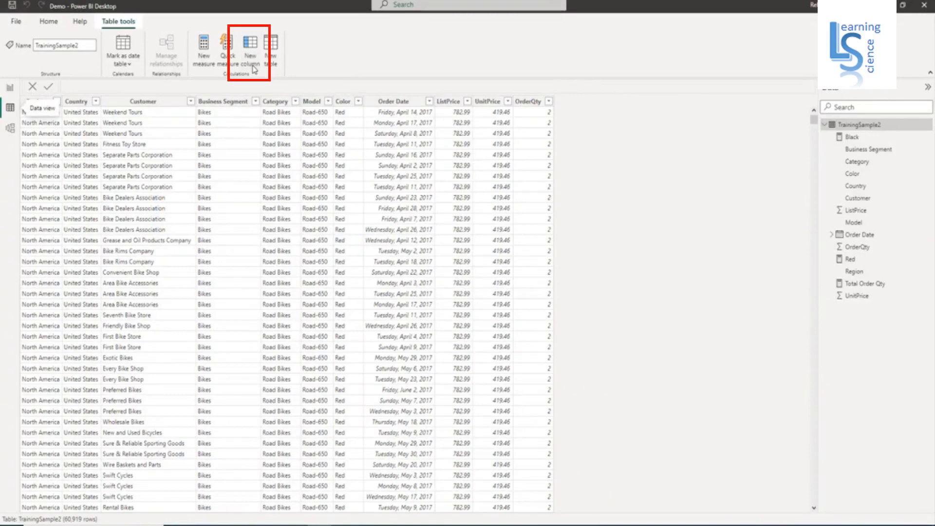
Create a new column with TotalAmount = TrainingSample2[OrderQty] * TrainingSample2[UnitPrice].
{"action": "left_click", "coordinate": [248, 51]}
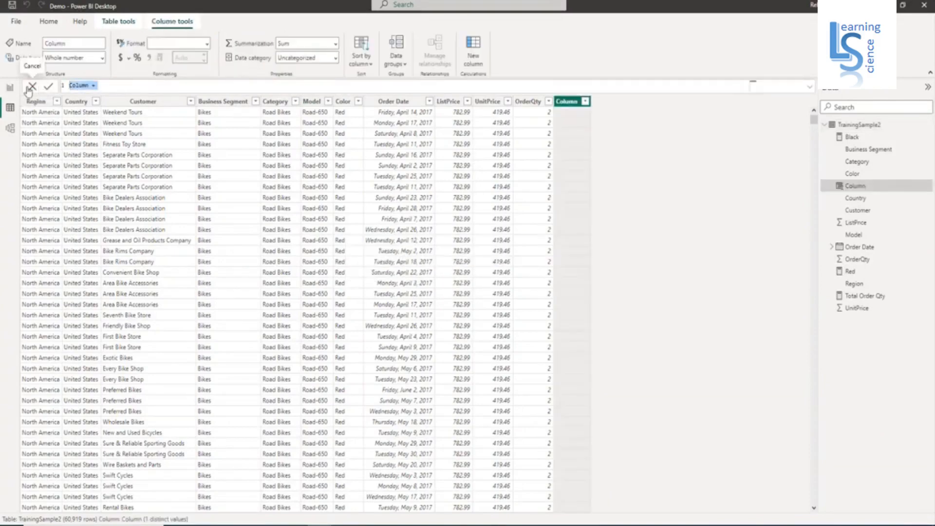
{"action": "type", "text": "TotalAmount = TrainingSample2[OrderQty] * TrainingSample2[UnitPrice]"}
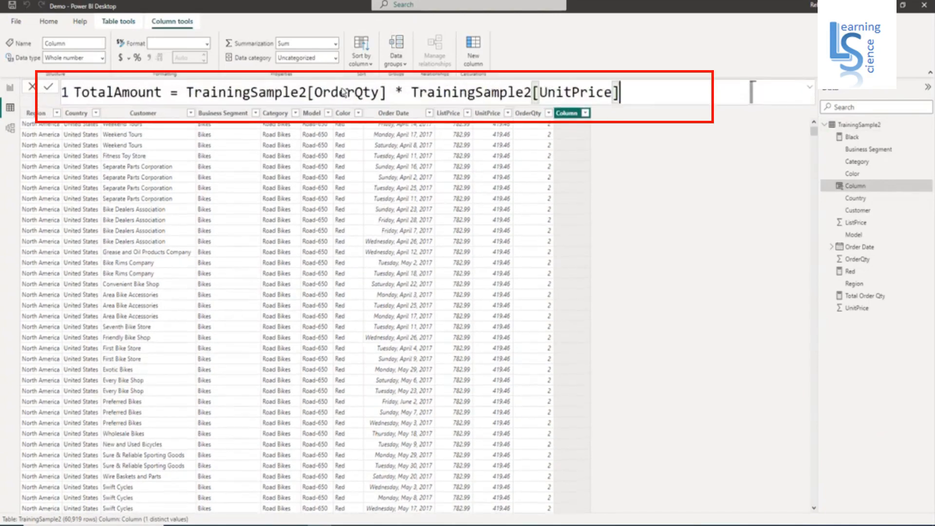
{"action": "mouse_move", "coordinate": [483, 81]}
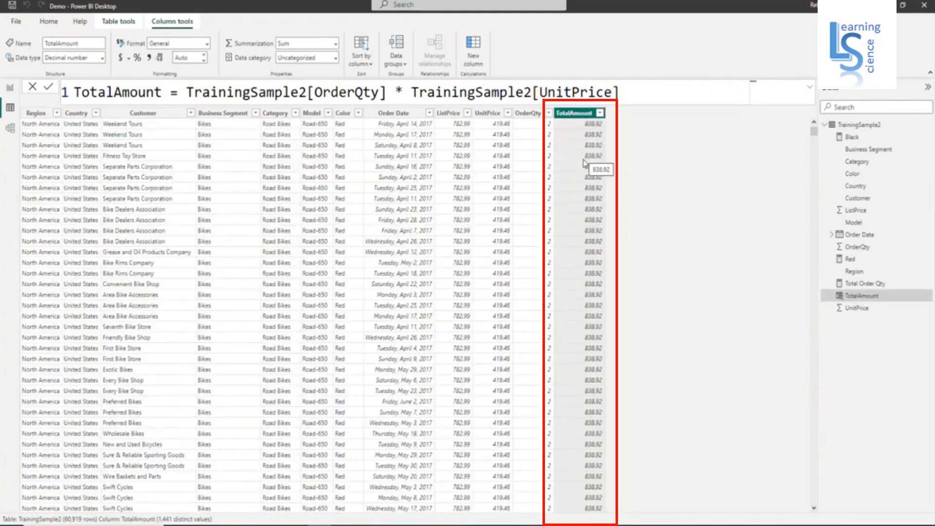
Commit the formula so TotalAmount fills with OrderQty times UnitPrice values.
{"action": "left_click", "coordinate": [393, 113]}
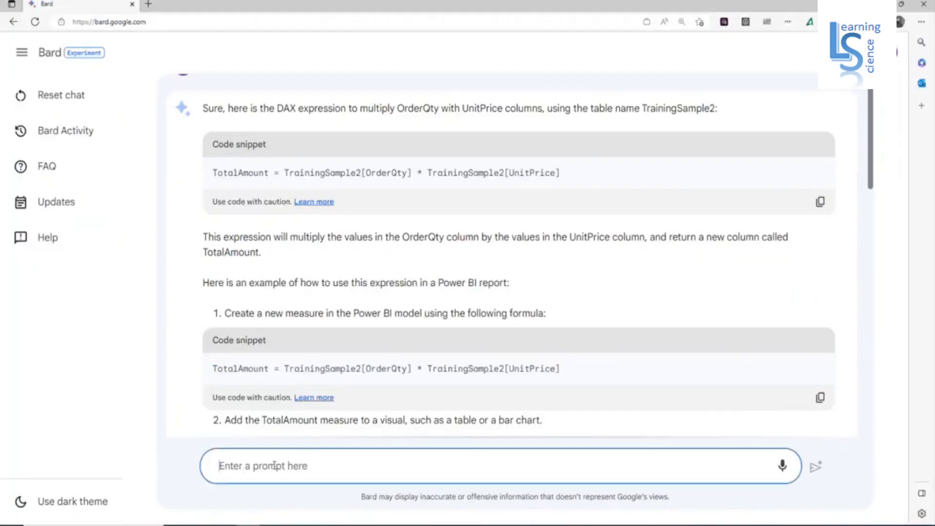
Reset the Bard chat and confirm discarding the current session.
{"action": "left_click", "coordinate": [60, 94]}
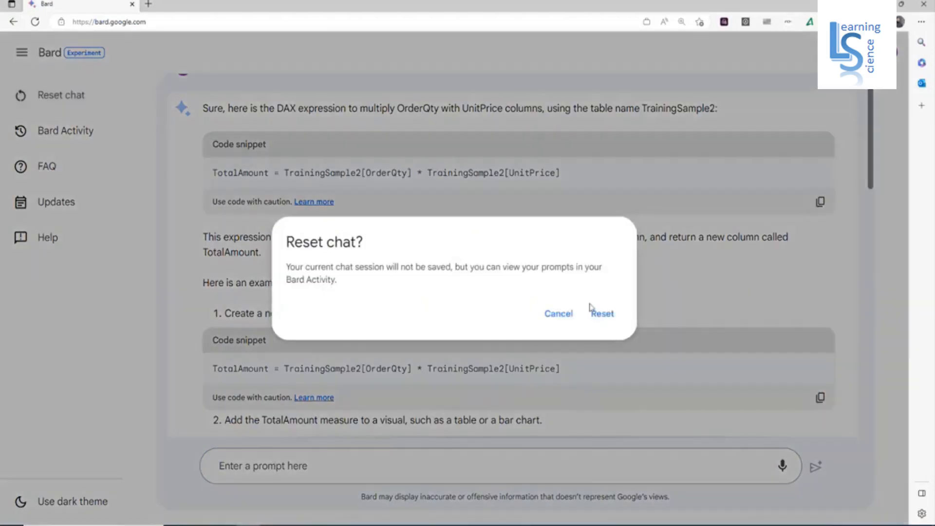
{"action": "left_click", "coordinate": [602, 312]}
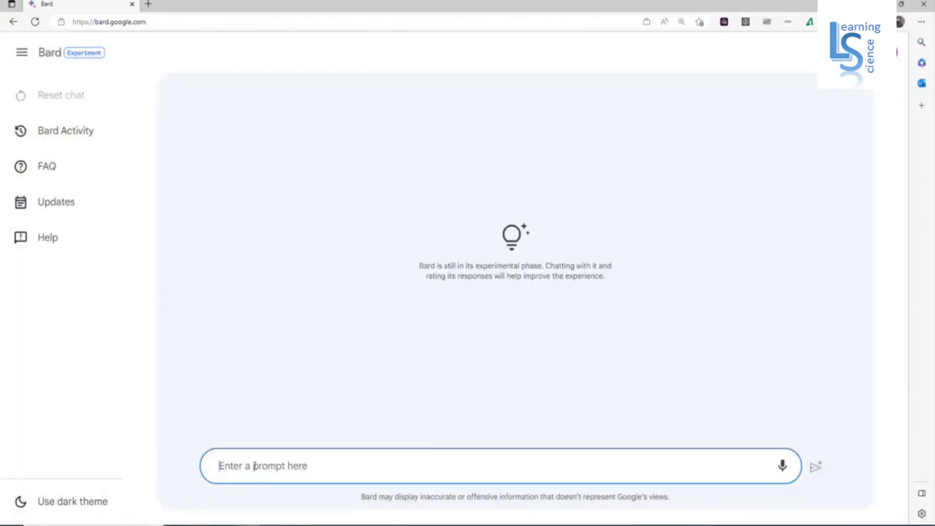
Ask Bard for DAX to format the OrderDate column in MMMM-YYYY using table name TrainingSample.
{"action": "type", "text": "Write"}
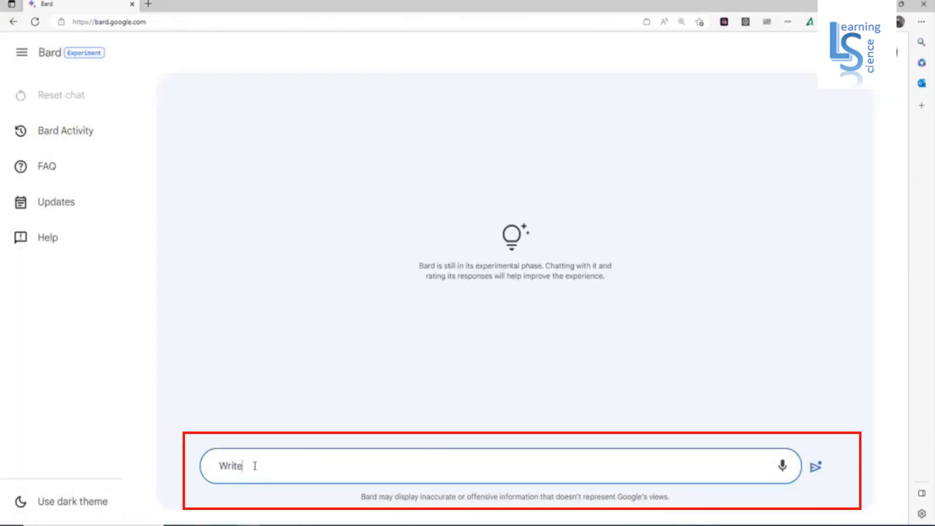
{"action": "type", "text": "a"}
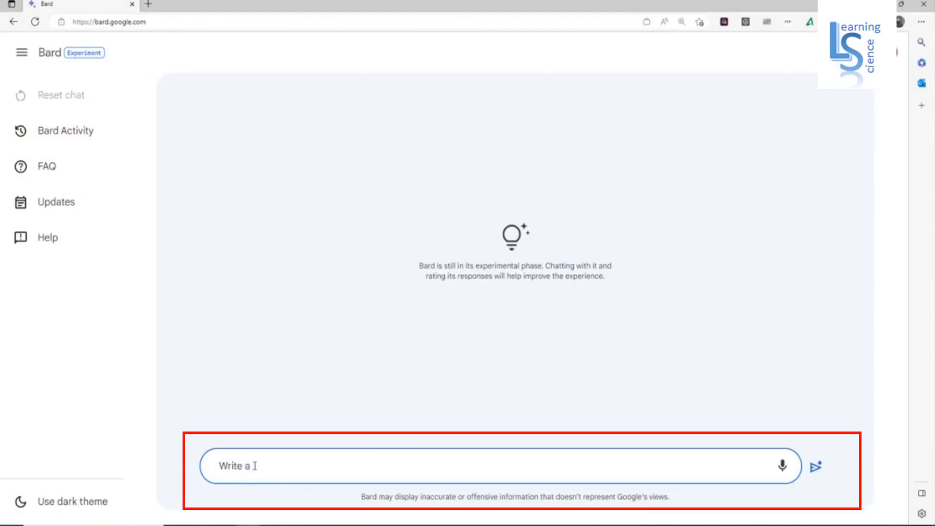
{"action": "type", "text": "Dax"}
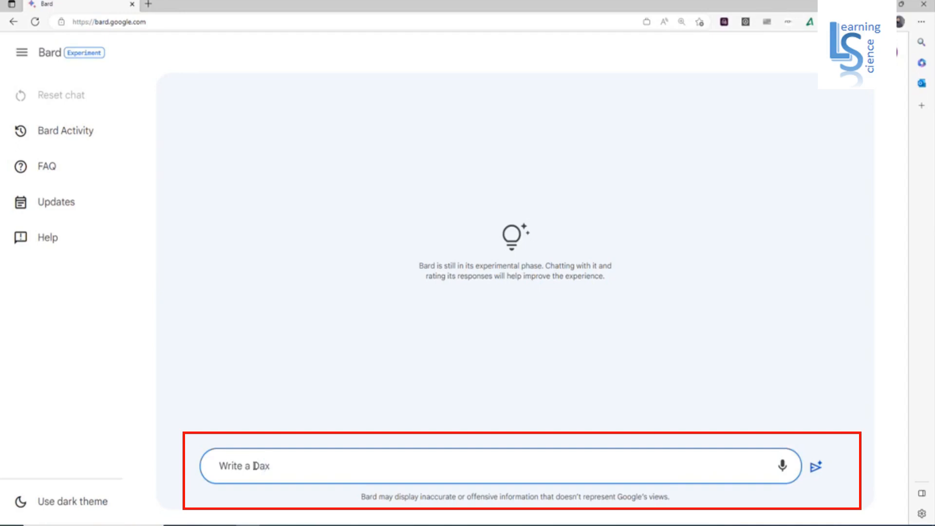
{"action": "type", "text": "to f"}
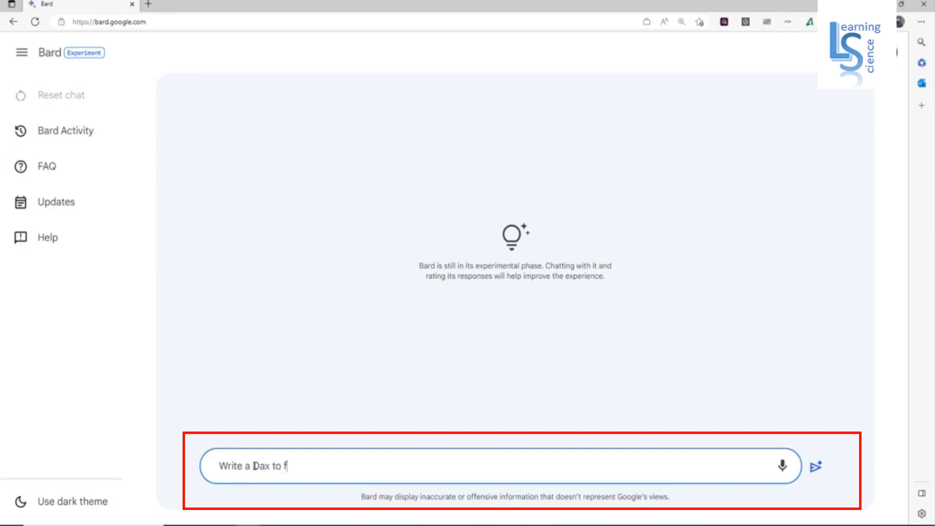
{"action": "type", "text": "orm"}
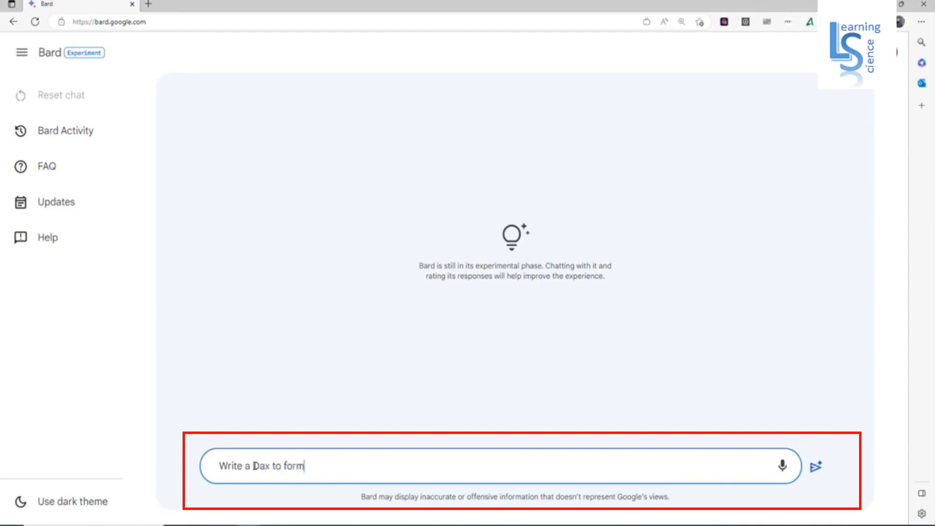
{"action": "type", "text": "format"}
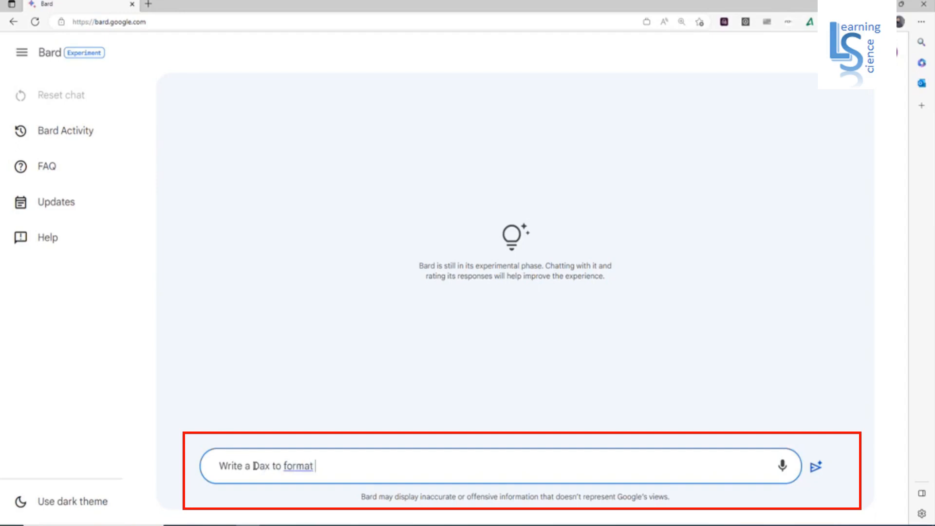
{"action": "type", "text": "Orde"}
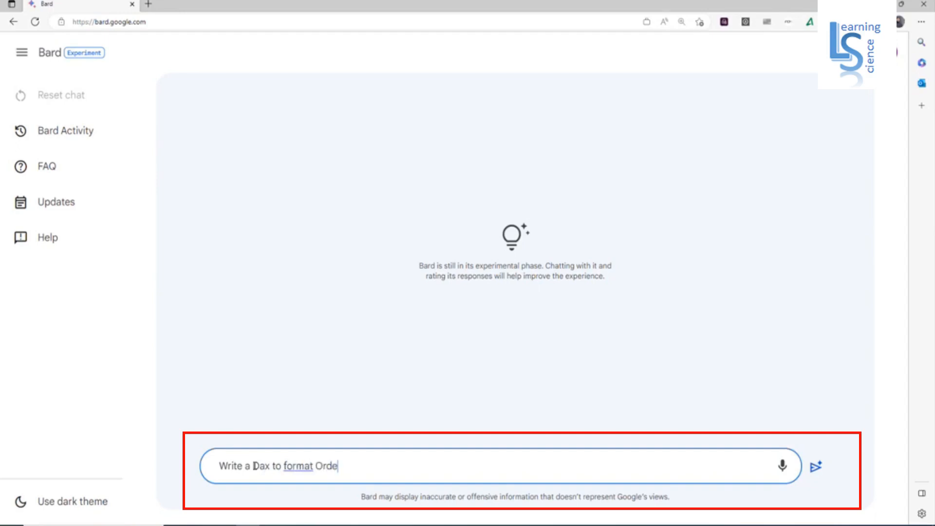
{"action": "type", "text": "rDate"}
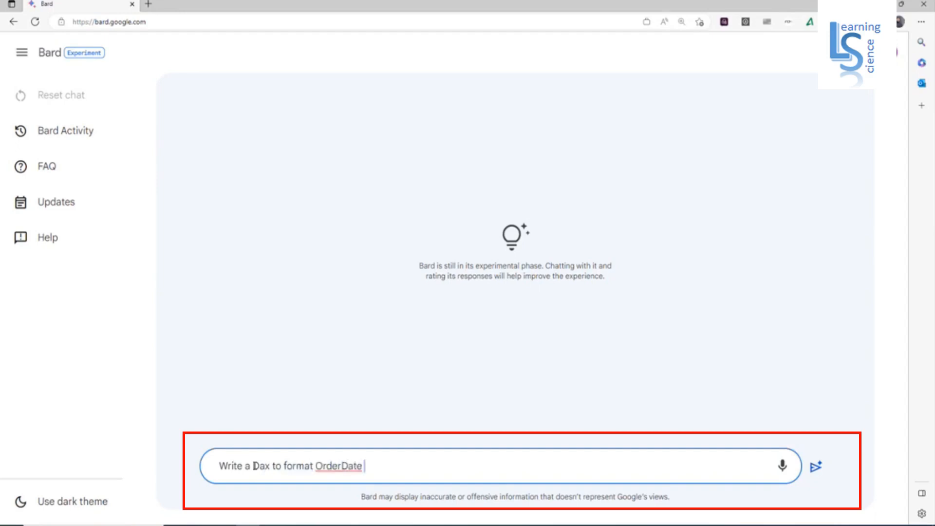
{"action": "type", "text": "column"}
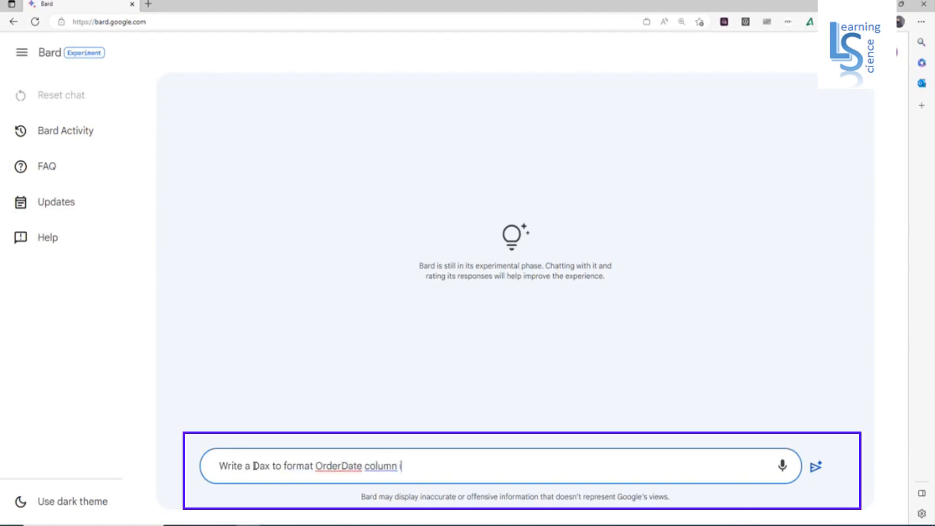
{"action": "type", "text": "in MMMM-"}
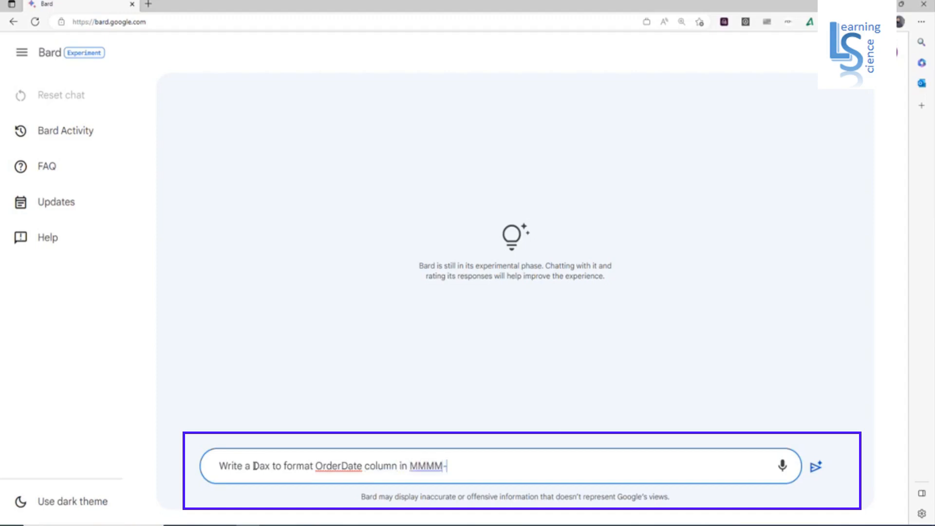
{"action": "type", "text": "YYYY"}
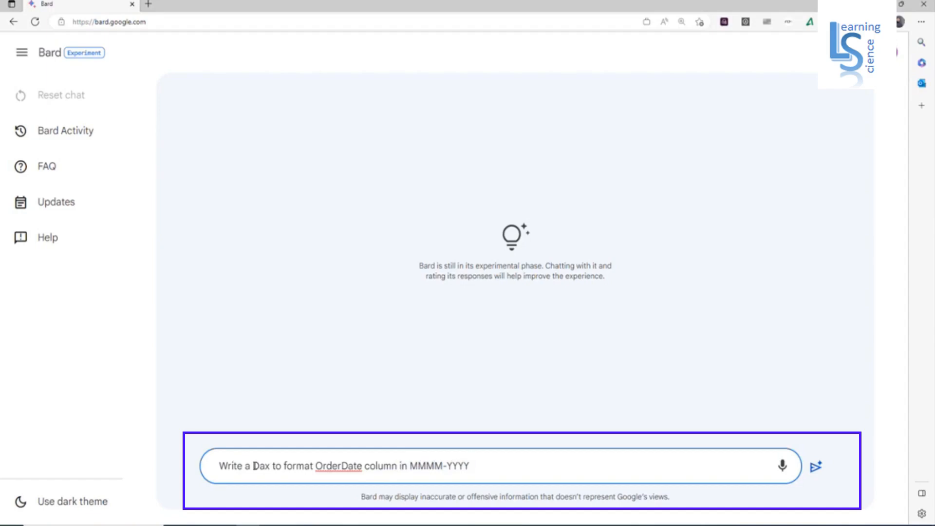
{"action": "type", "text": "using the table"}
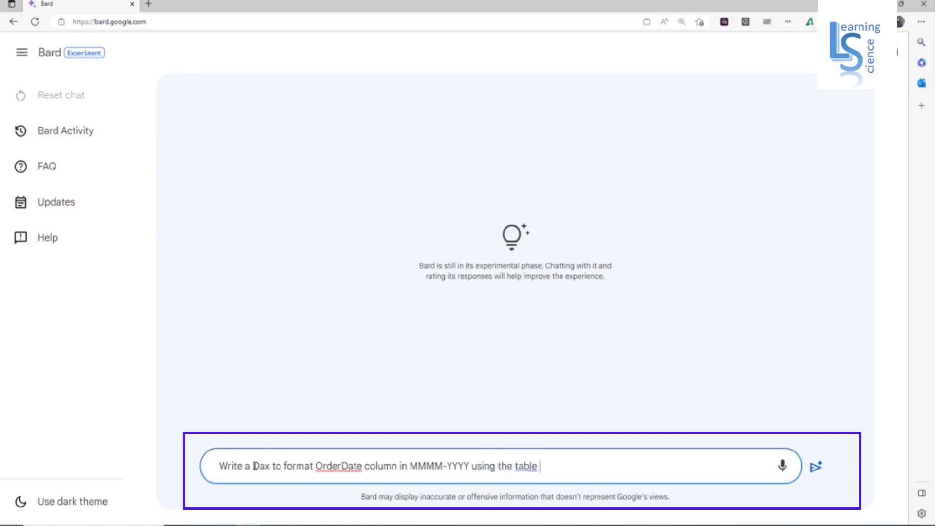
{"action": "type", "text": "name T"}
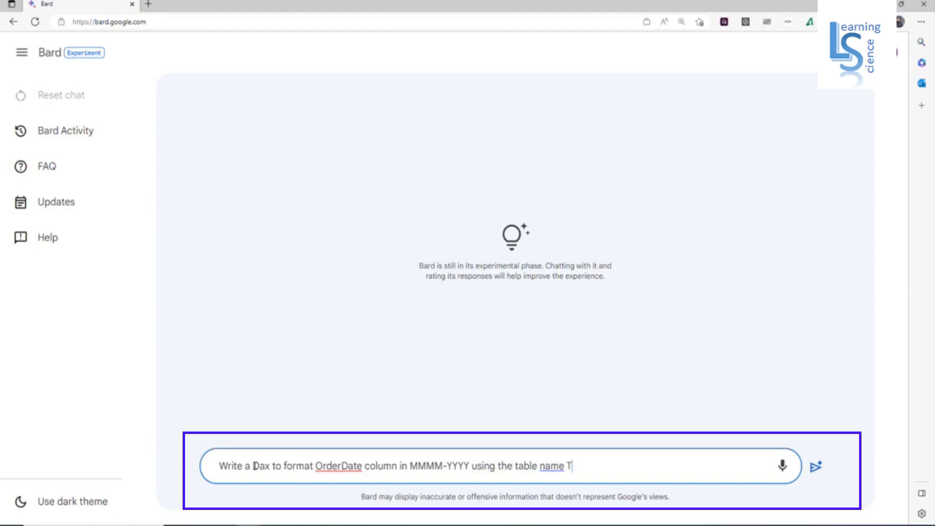
{"action": "type", "text": "raining"}
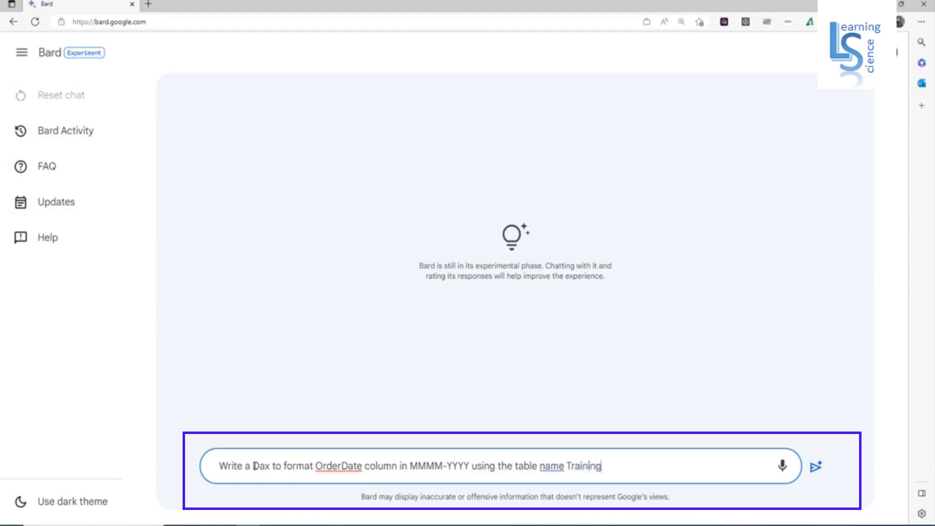
{"action": "type", "text": "Sample"}
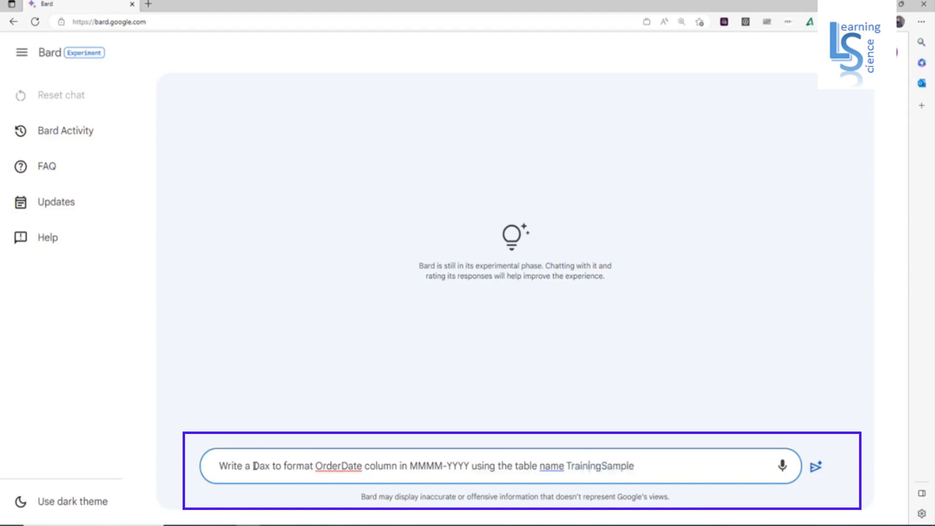
{"action": "left_click", "coordinate": [816, 467]}
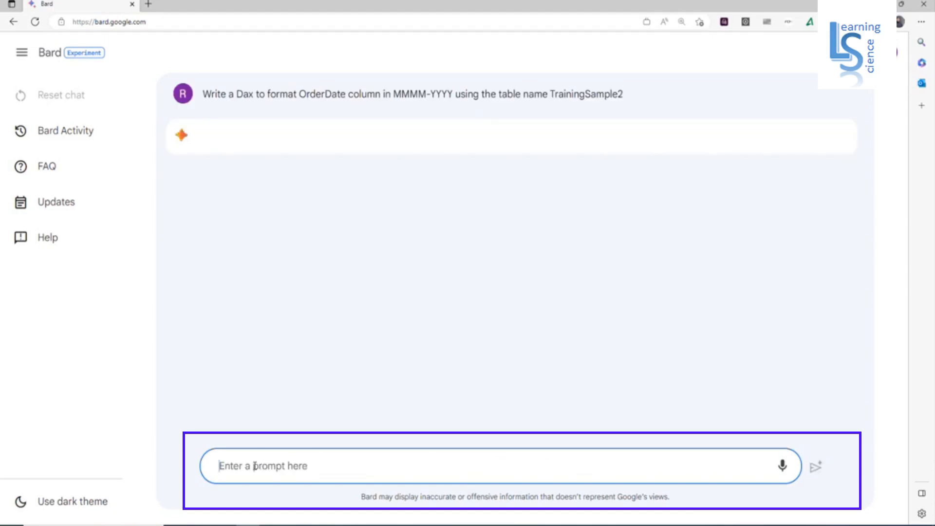
Select Bard's FORMAT('TrainingSample2'[OrderDate], "MMMM-YYYY") snippet and copy it.
{"action": "left_click", "coordinate": [815, 466]}
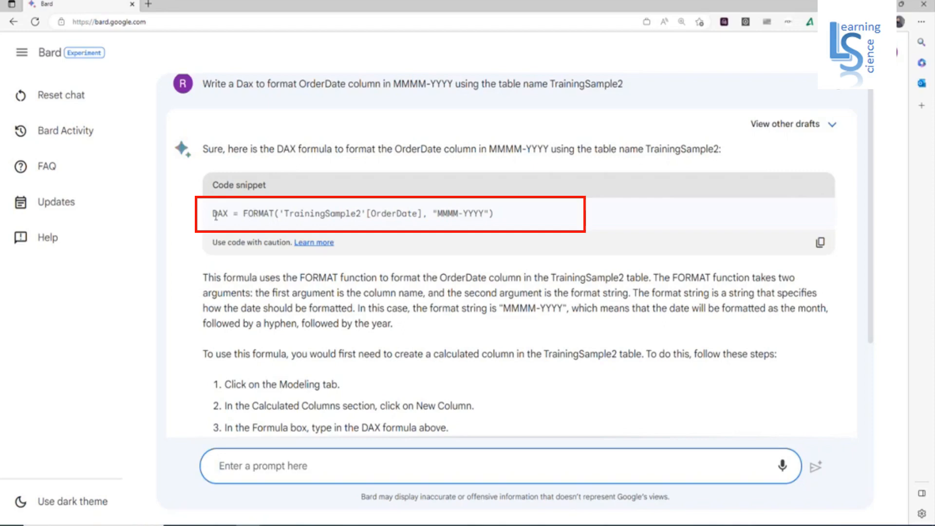
{"action": "left_click_drag", "start_coordinate": [213, 213], "coordinate": [486, 213]}
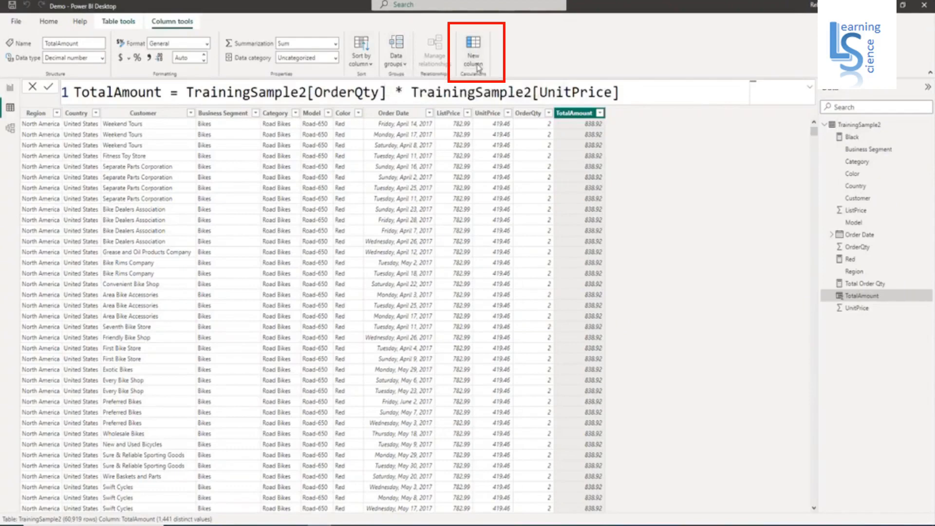
Create a MonthYear column using the pasted FORMAT formula on Order Date as MMMM-YYYY.
{"action": "left_click", "coordinate": [473, 50]}
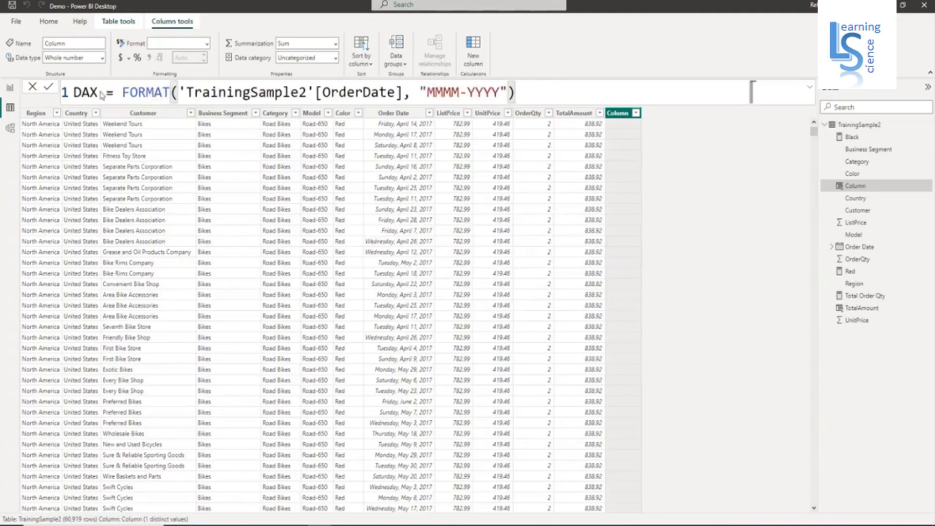
{"action": "double_click", "coordinate": [86, 93]}
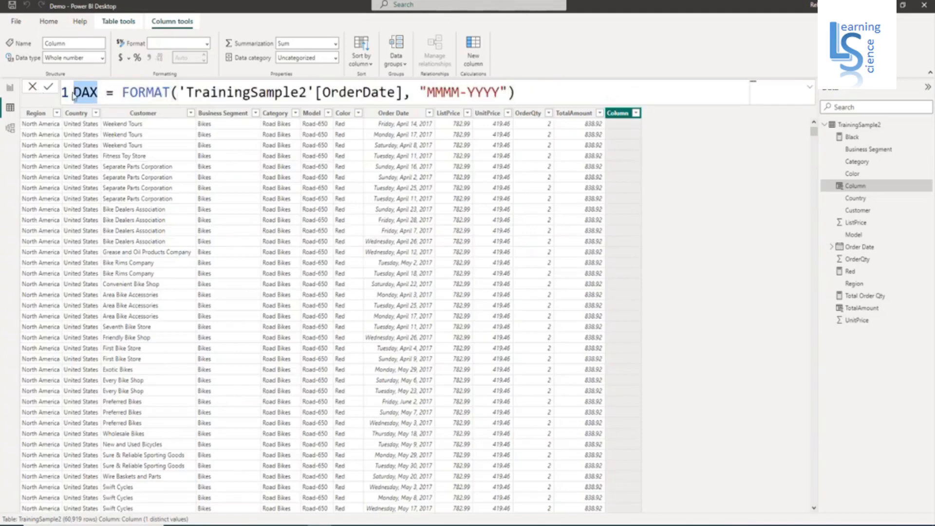
{"action": "type", "text": "MonthYear"}
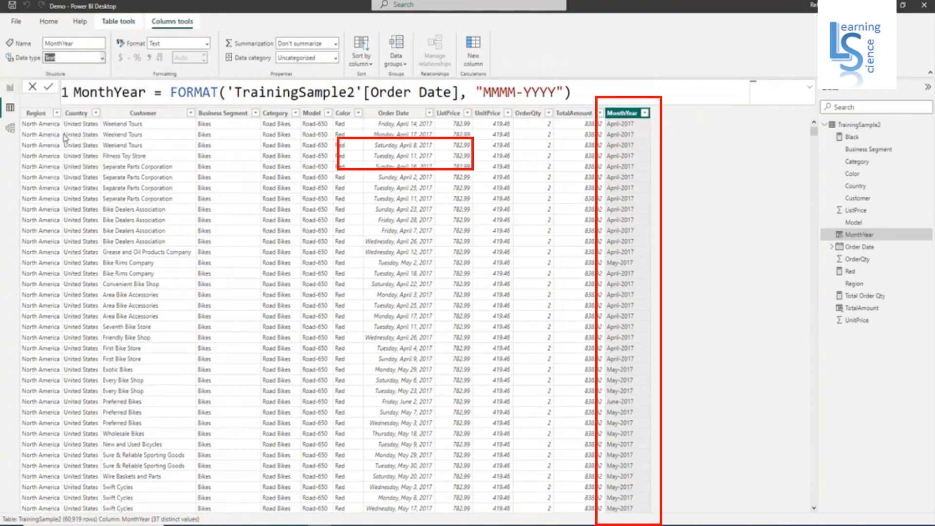
Set MonthYear to Date type and display it in the March 2001 (mmmm yyyy) format.
{"action": "left_click", "coordinate": [71, 58]}
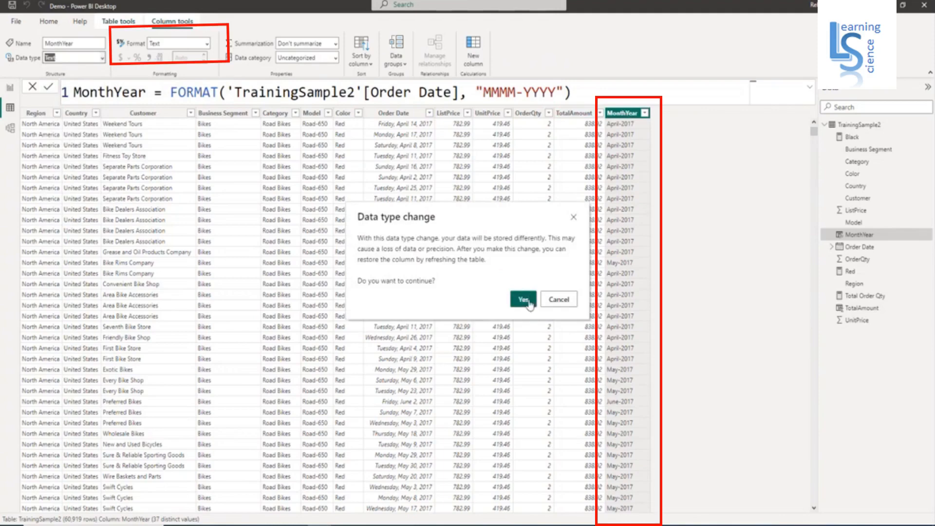
{"action": "left_click", "coordinate": [522, 299]}
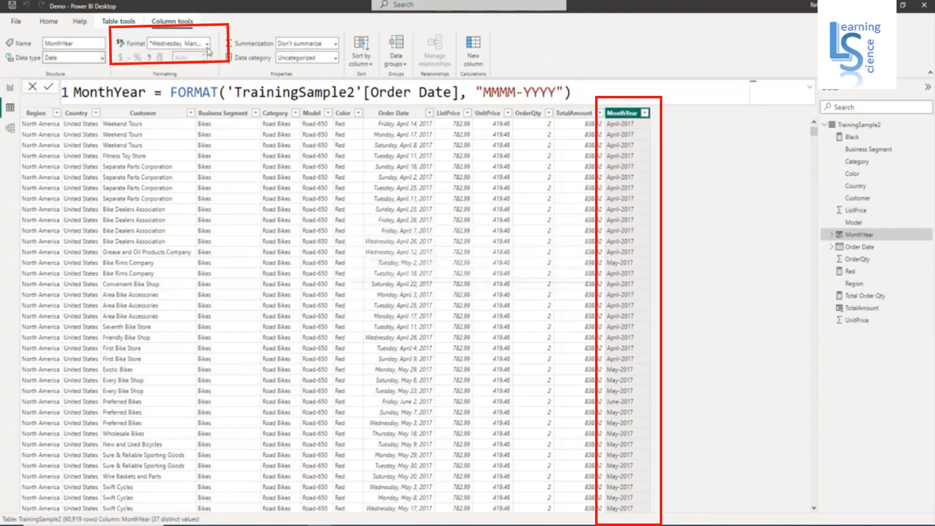
{"action": "left_click", "coordinate": [207, 42]}
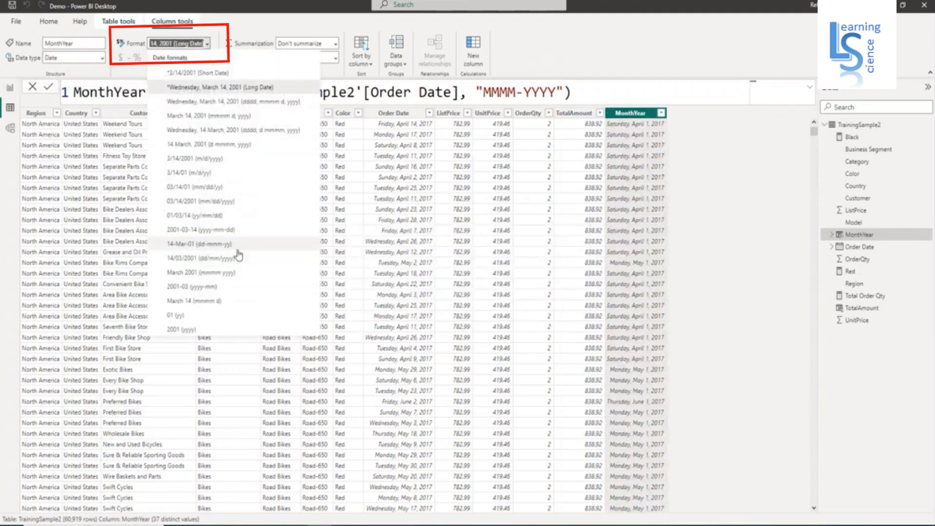
{"action": "left_click", "coordinate": [200, 272]}
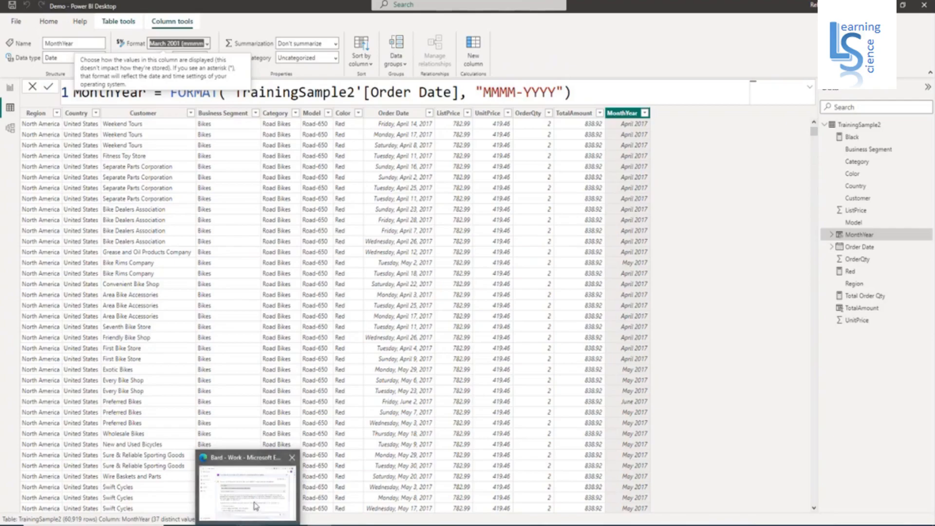
Return to Google Bard and start a fresh conversation.
{"action": "left_click", "coordinate": [246, 486]}
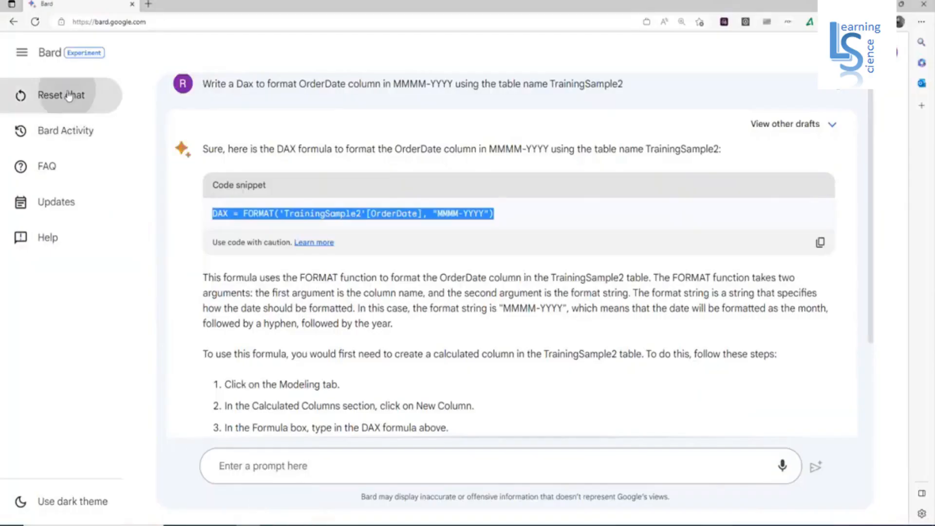
{"action": "left_click", "coordinate": [60, 95]}
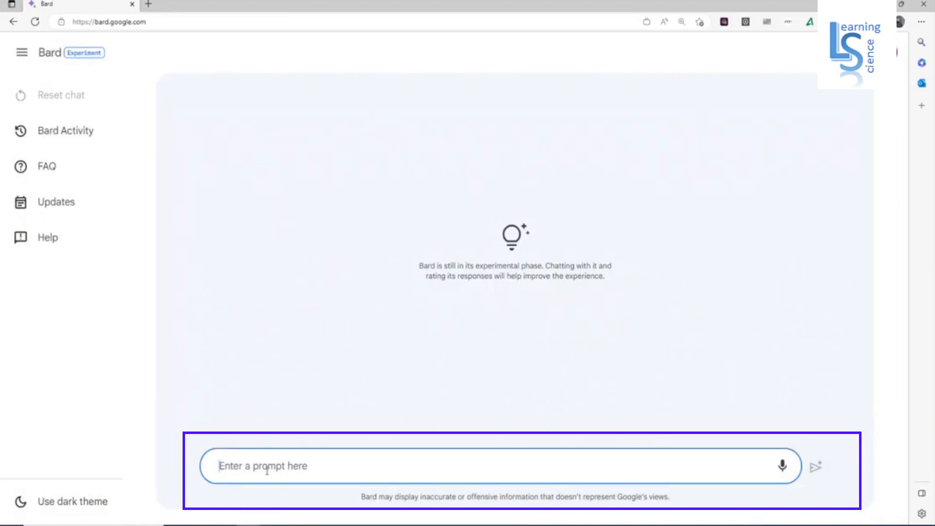
Write a prompt asking for a DAX expression summing the TotalAmount column of table TrainingSample2.
{"action": "type", "text": "W"}
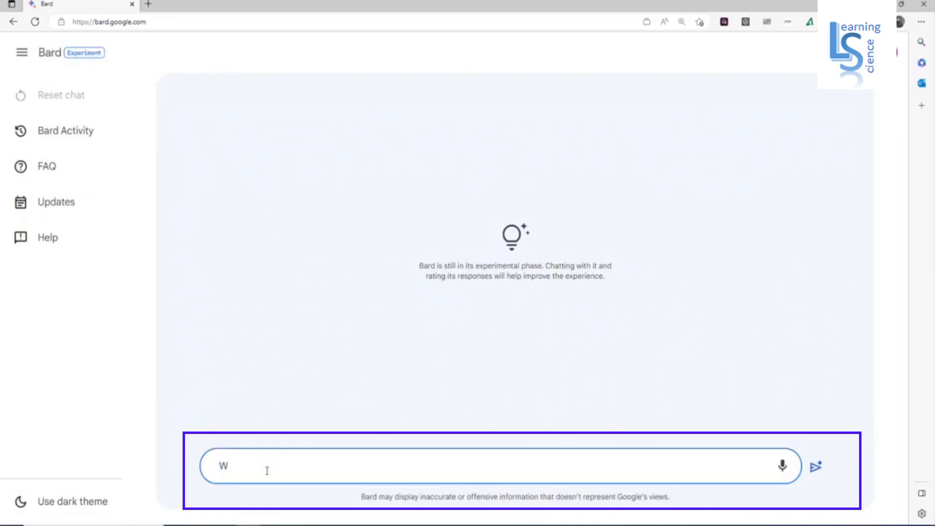
{"action": "type", "text": "rite a"}
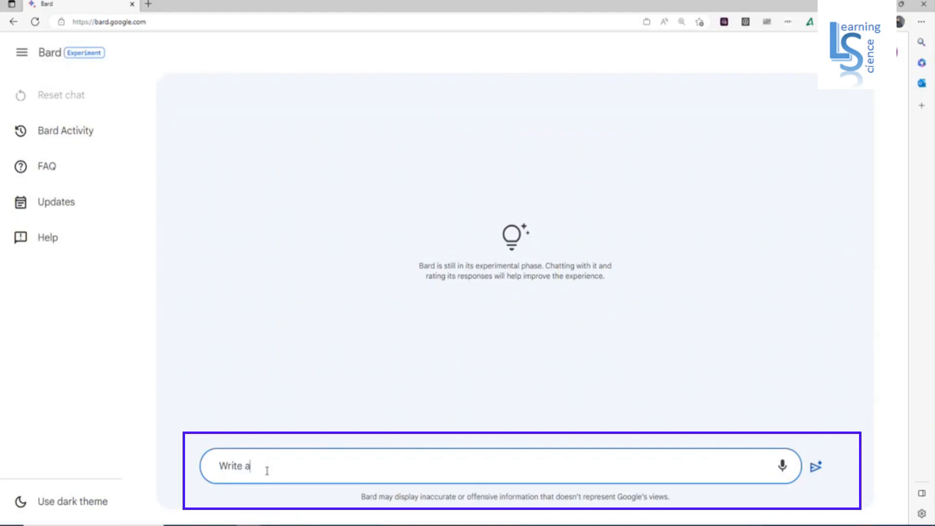
{"action": "type", "text": "Da"}
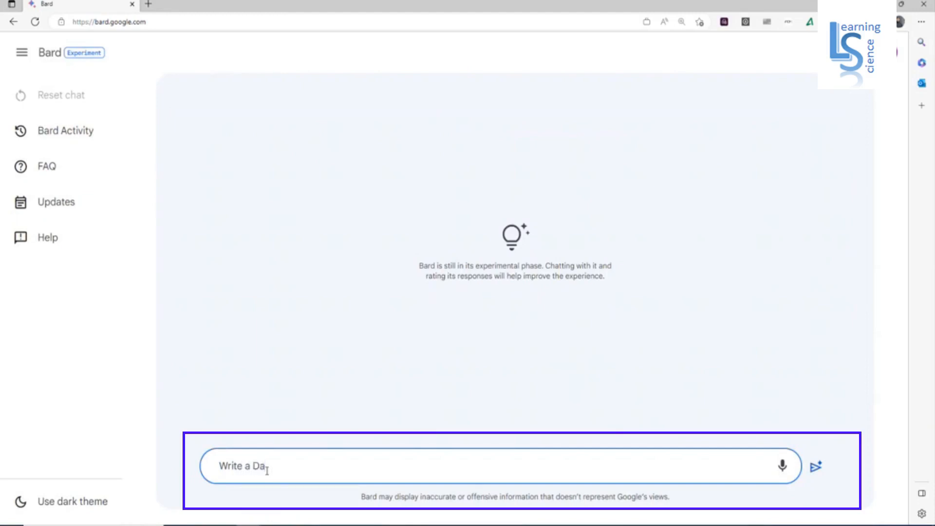
{"action": "type", "text": "y"}
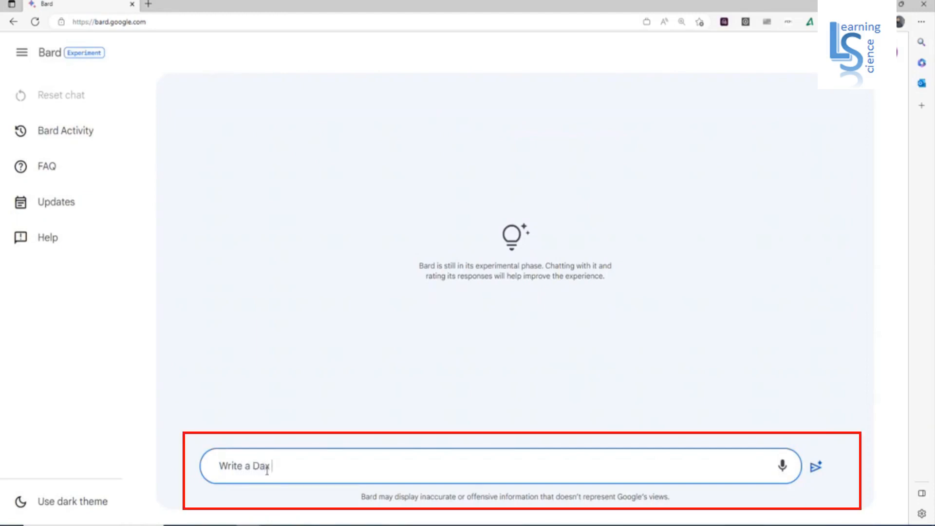
{"action": "type", "text": "expression to"}
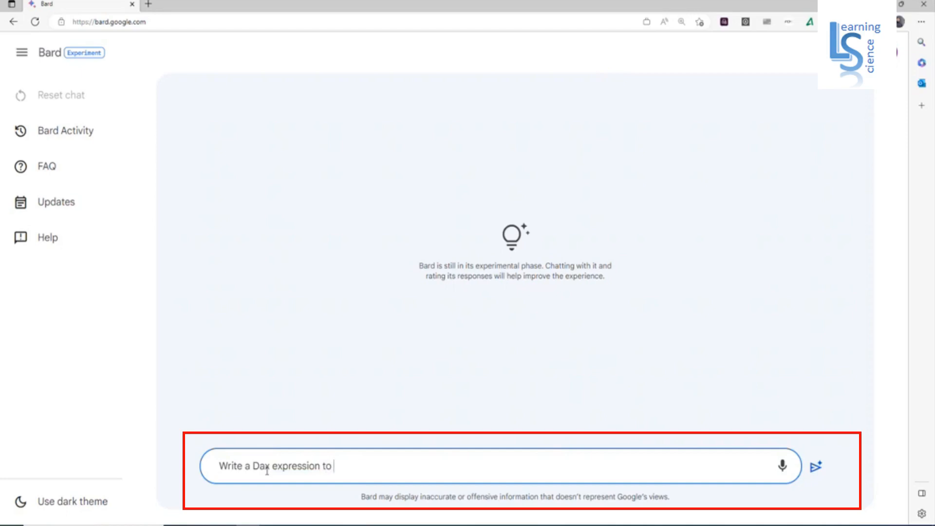
{"action": "type", "text": "c"}
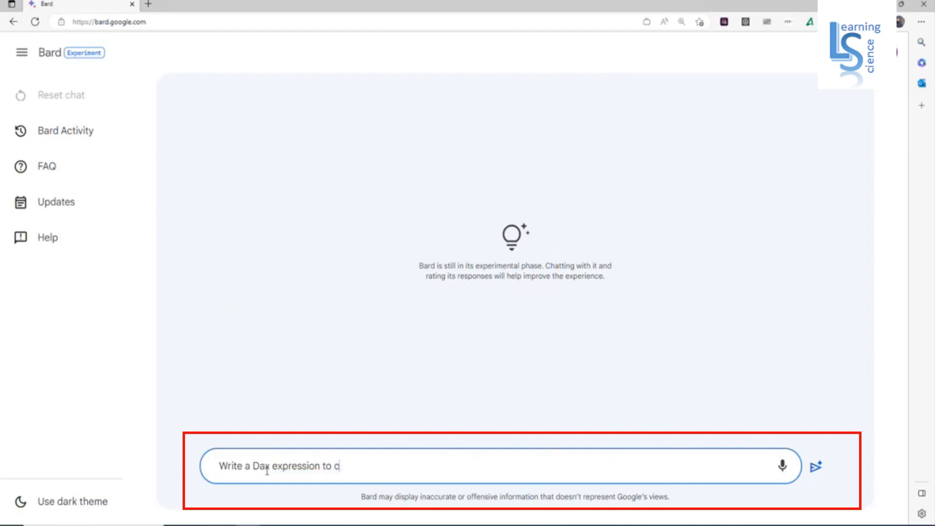
{"action": "type", "text": "alculate the su"}
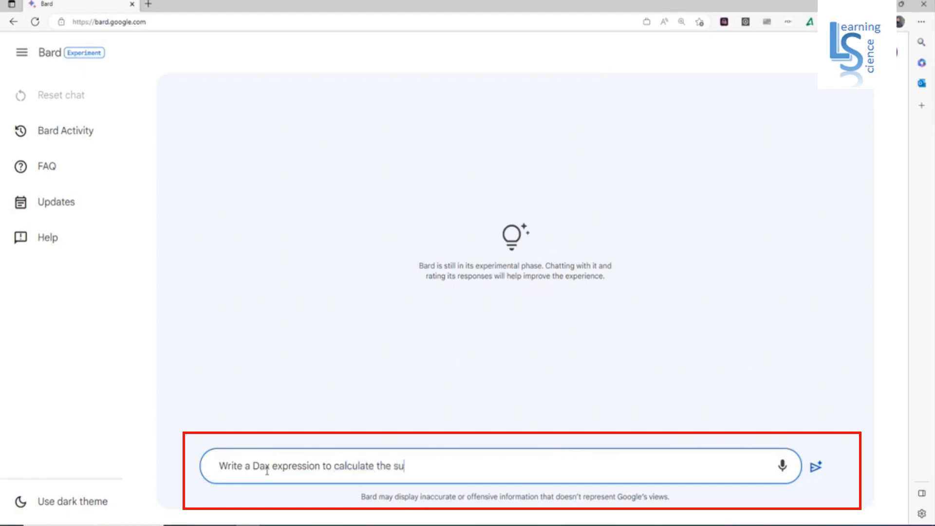
{"action": "type", "text": "m of To"}
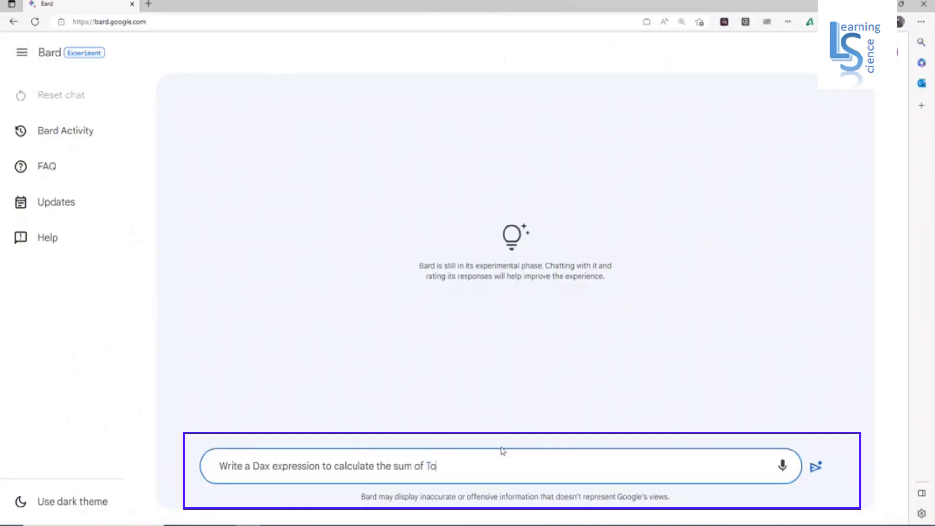
{"action": "type", "text": "tal"}
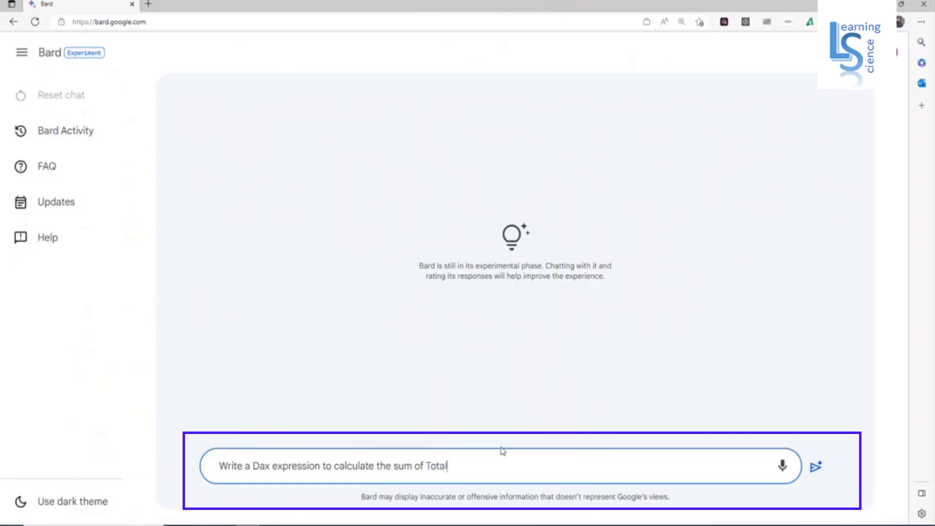
{"action": "type", "text": "Amou"}
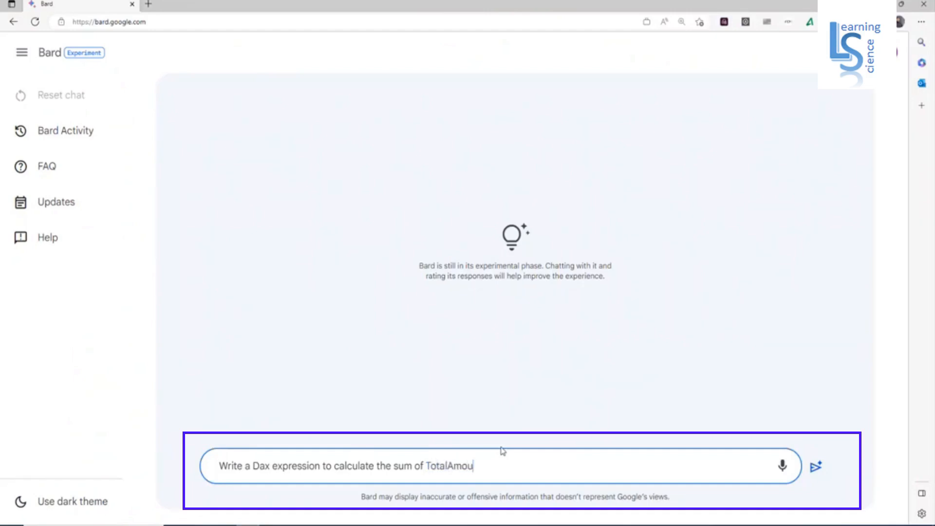
{"action": "type", "text": "nt"}
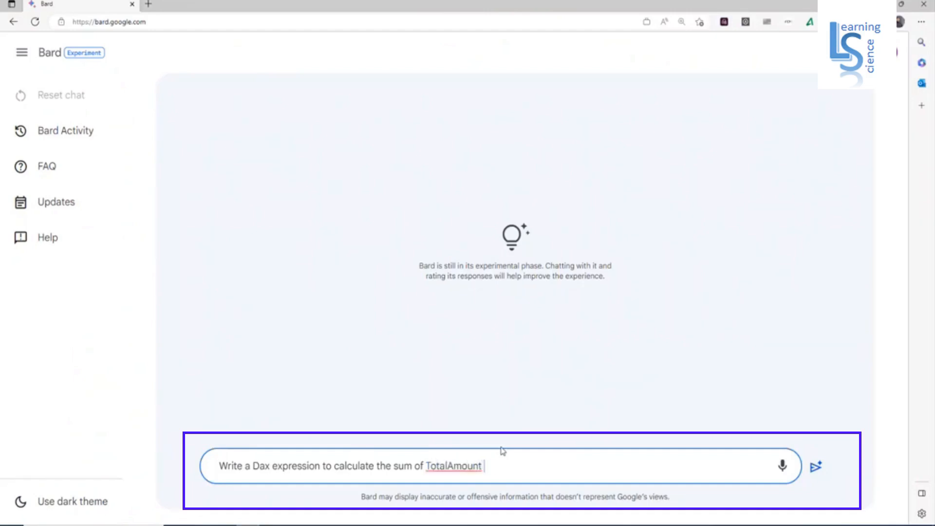
{"action": "type", "text": "colum"}
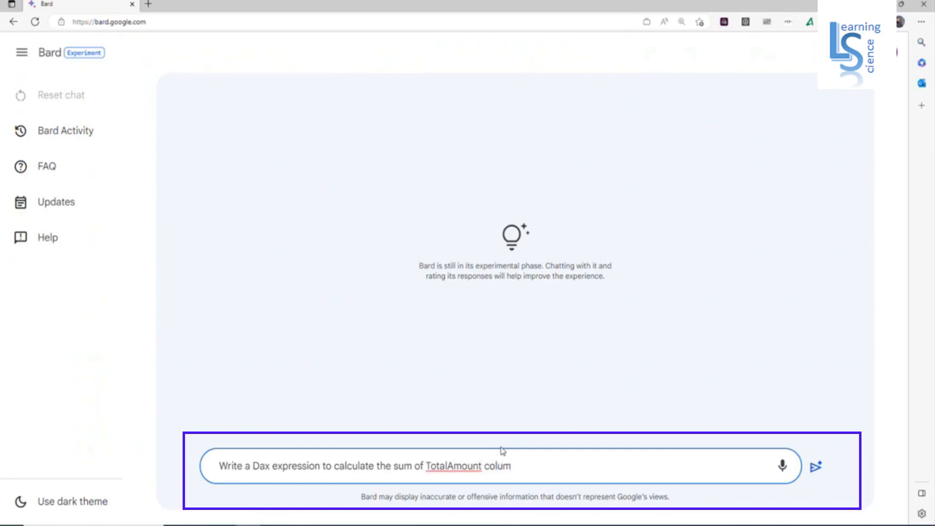
{"action": "type", "text": "n, u"}
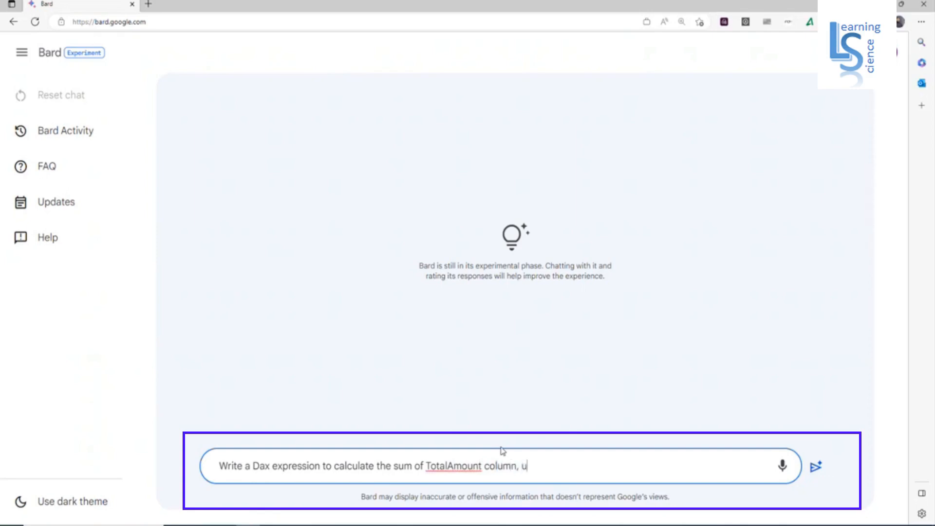
{"action": "type", "text": "sing the"}
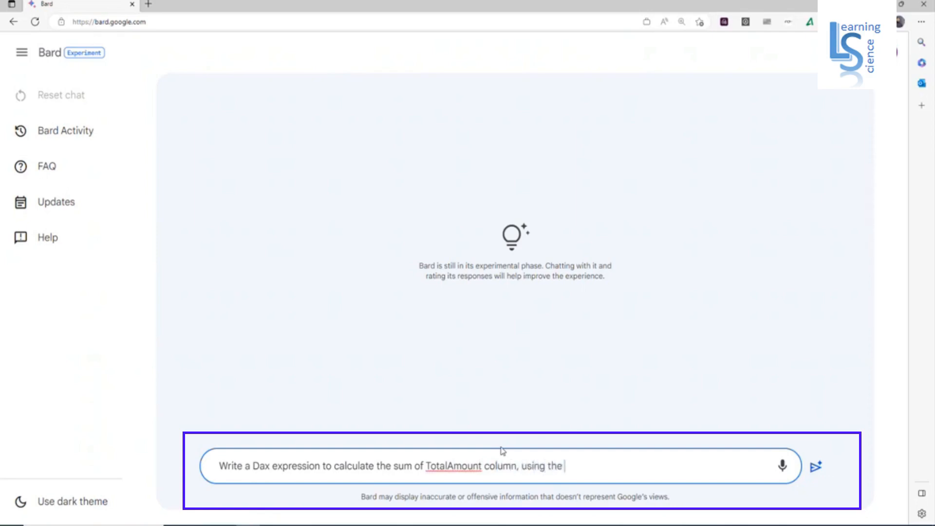
{"action": "type", "text": "table"}
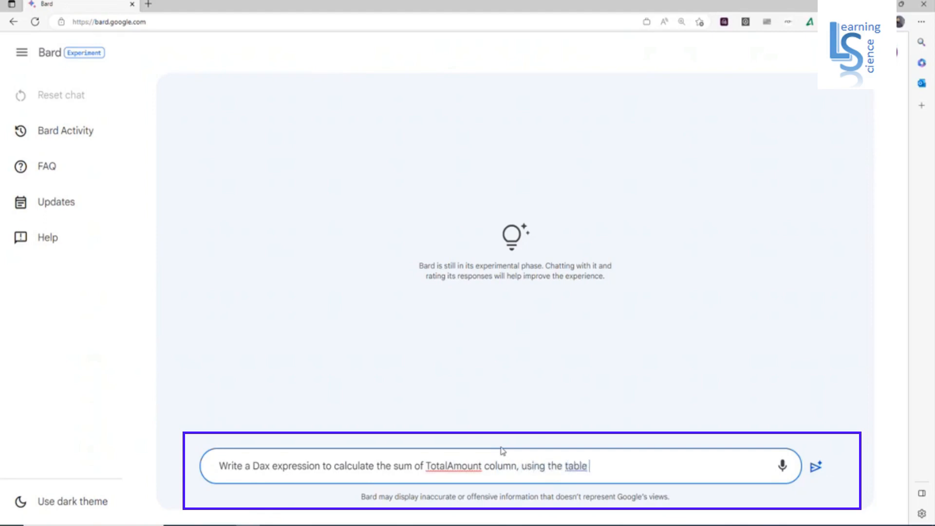
{"action": "type", "text": "name TrainingS"}
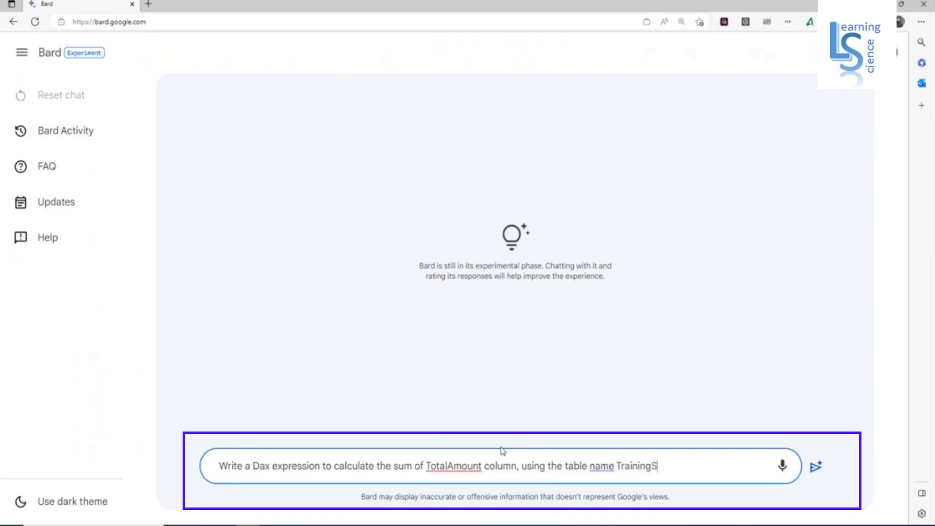
{"action": "type", "text": "ample"}
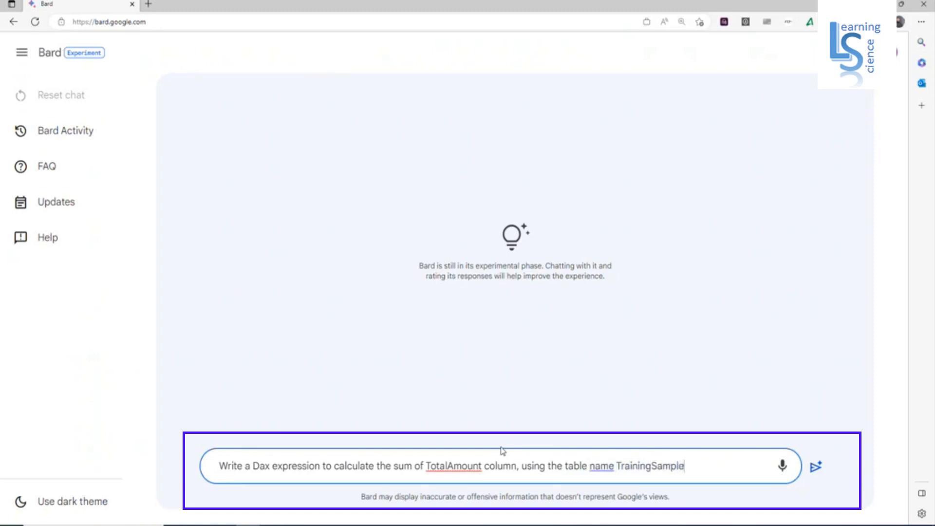
{"action": "type", "text": "2"}
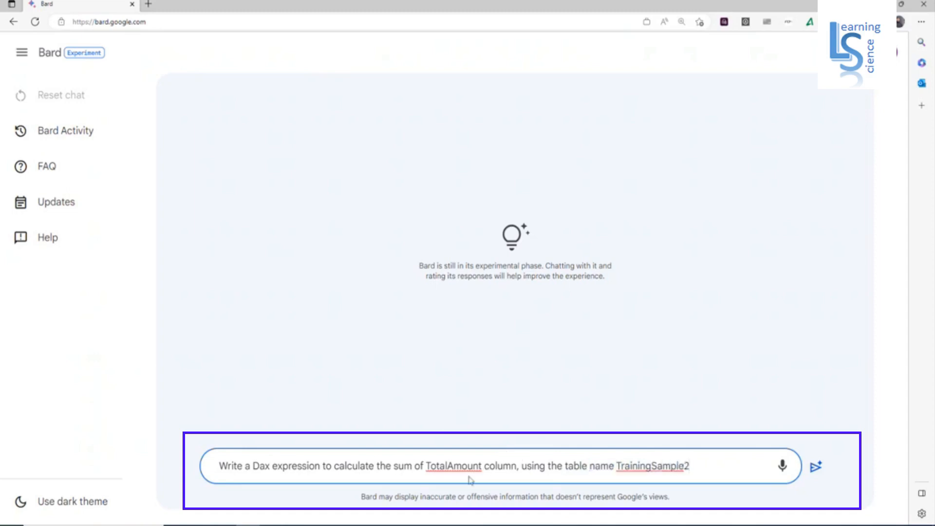
{"action": "mouse_move", "coordinate": [432, 482]}
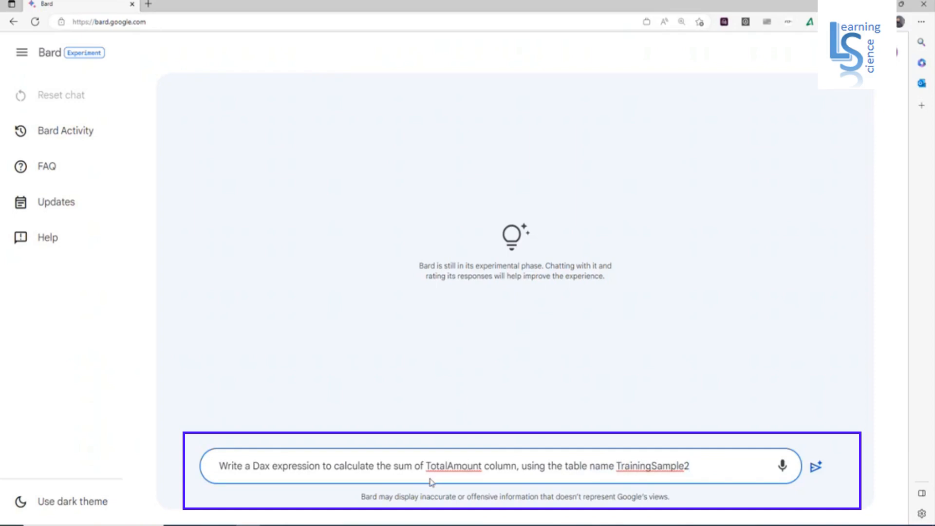
Review the TotalAmount wording and send the DAX request to Bard.
{"action": "double_click", "coordinate": [453, 465]}
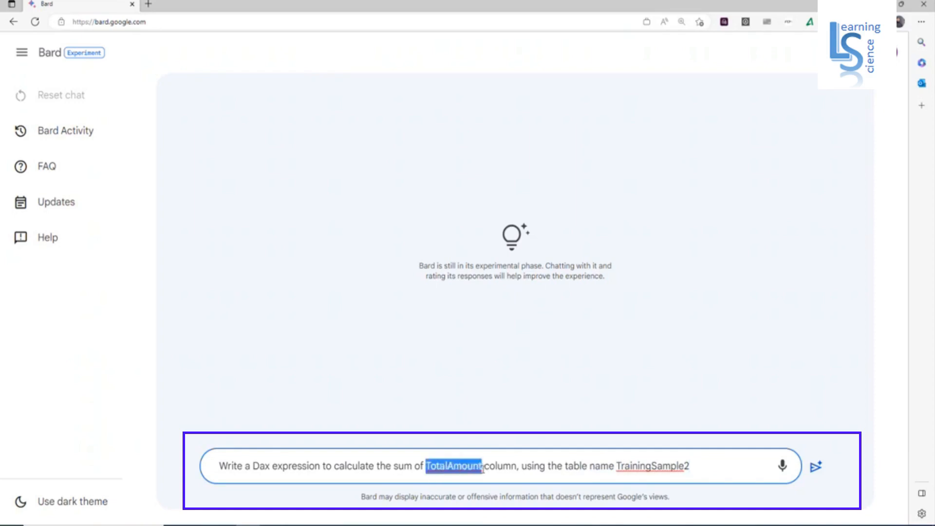
{"action": "left_click", "coordinate": [716, 466]}
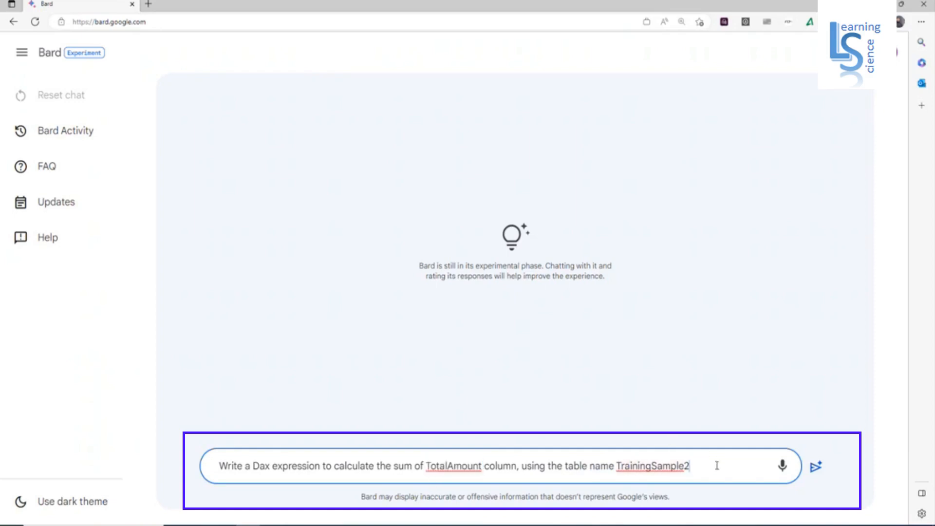
{"action": "left_click", "coordinate": [814, 467]}
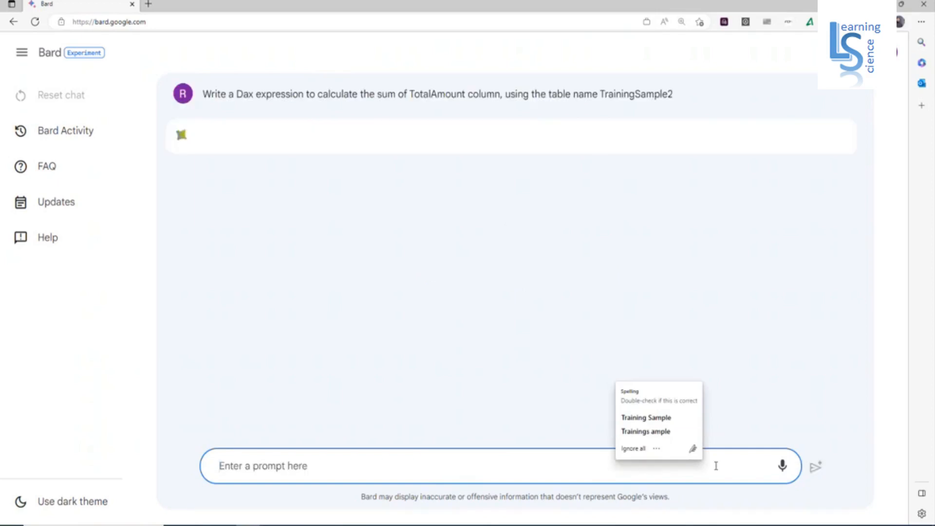
Switch to Power BI Desktop and return to the Demo report page.
{"action": "left_click", "coordinate": [814, 466]}
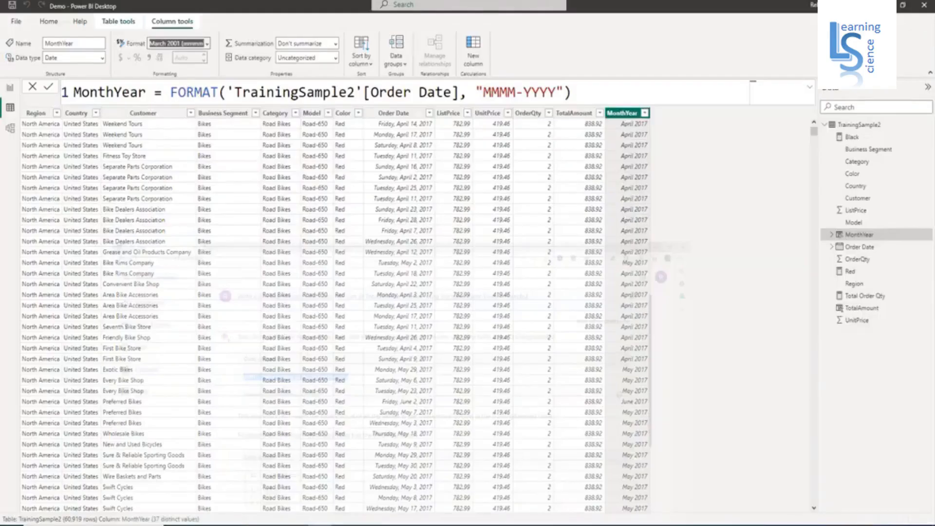
{"action": "left_click", "coordinate": [10, 87]}
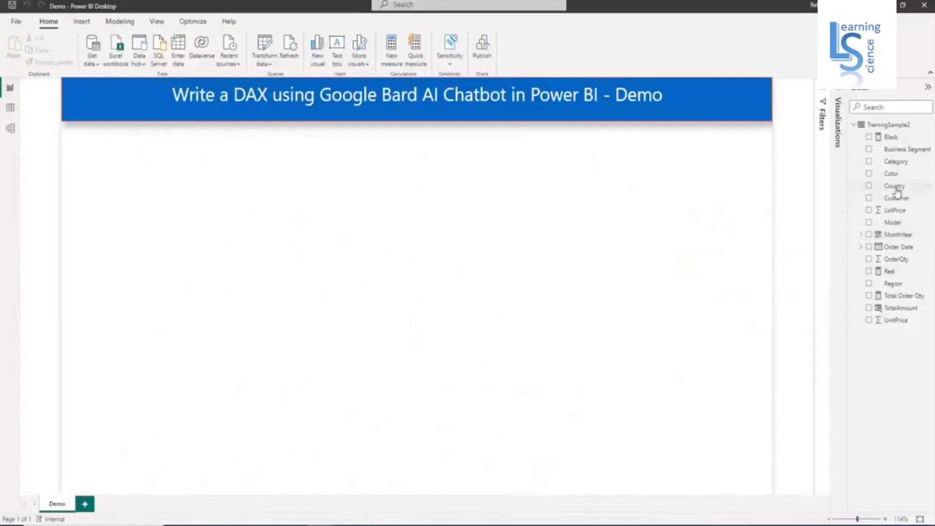
Create measure Total Sales = SUM(TrainingSample2[TotalAmount]) on the TrainingSample2 table.
{"action": "left_click", "coordinate": [894, 185]}
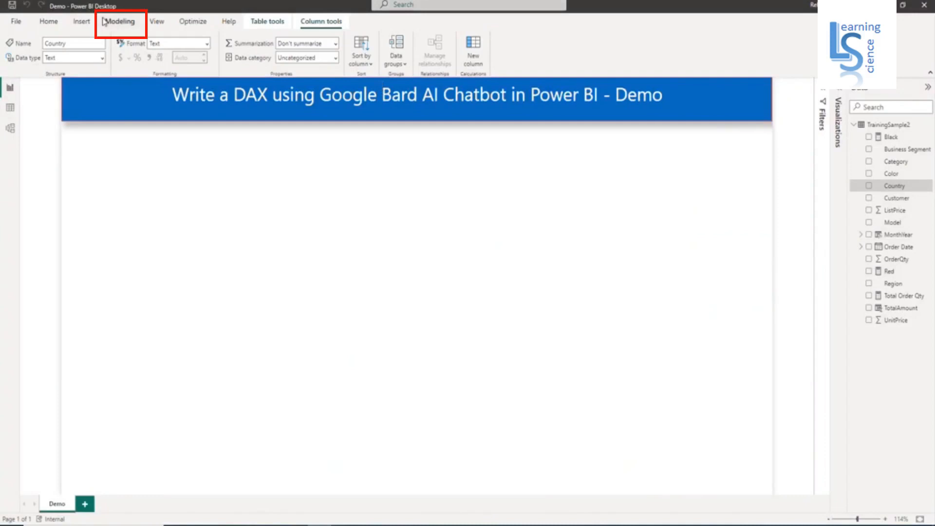
{"action": "left_click", "coordinate": [120, 21]}
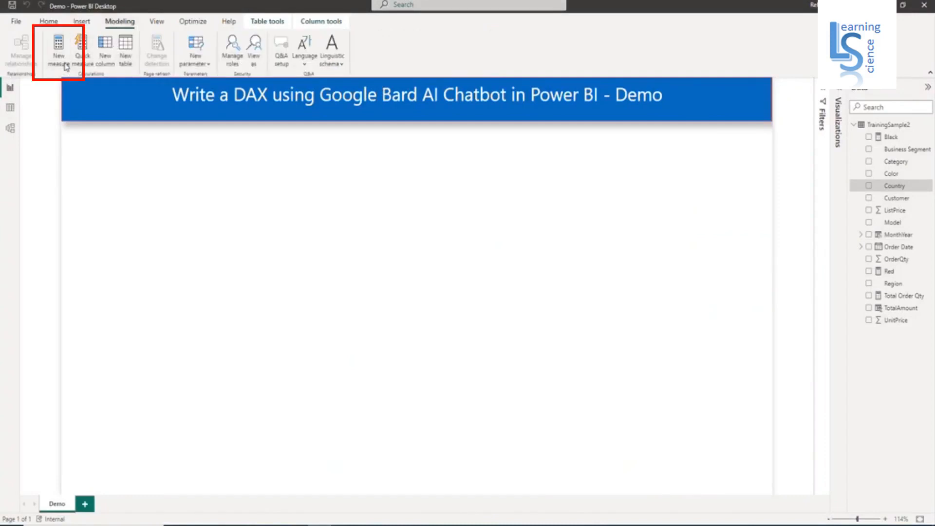
{"action": "left_click", "coordinate": [57, 46]}
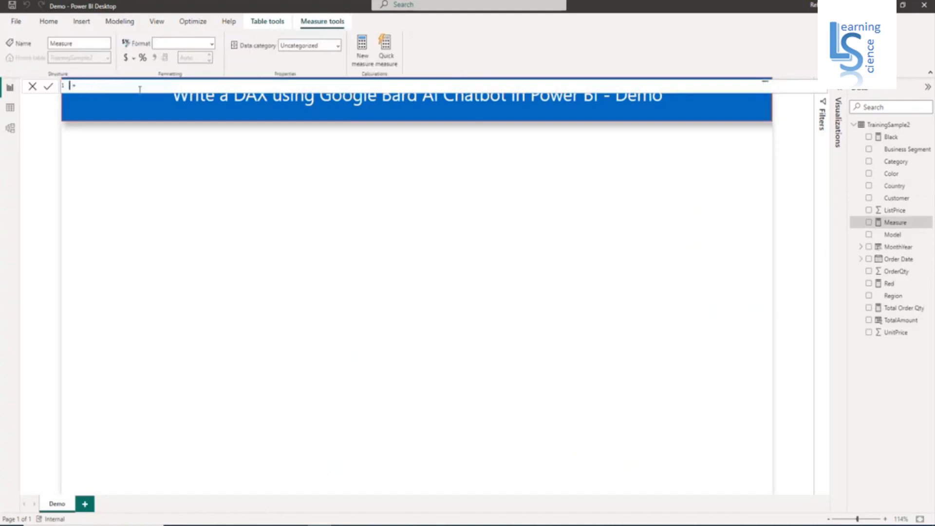
{"action": "type", "text": "Total Sales"}
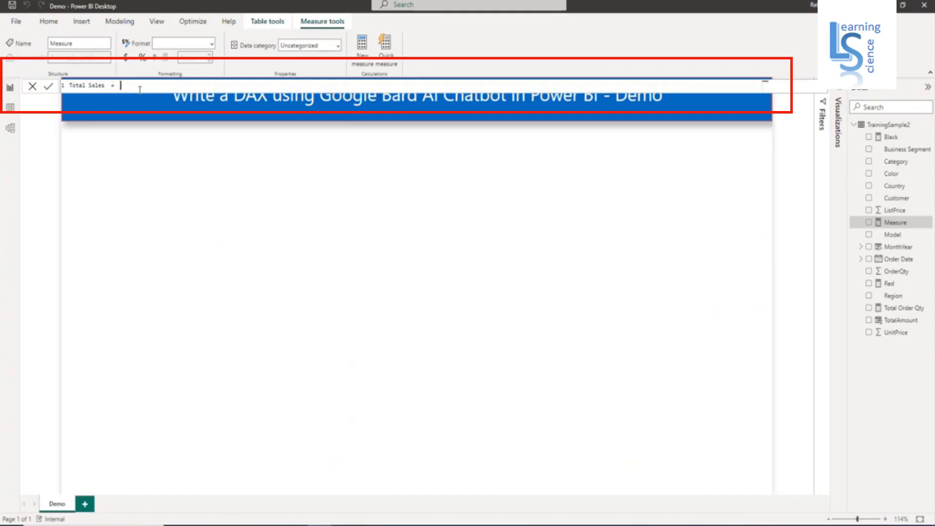
{"action": "type", "text": "SUM(TrainingSample2[TotalAmount])"}
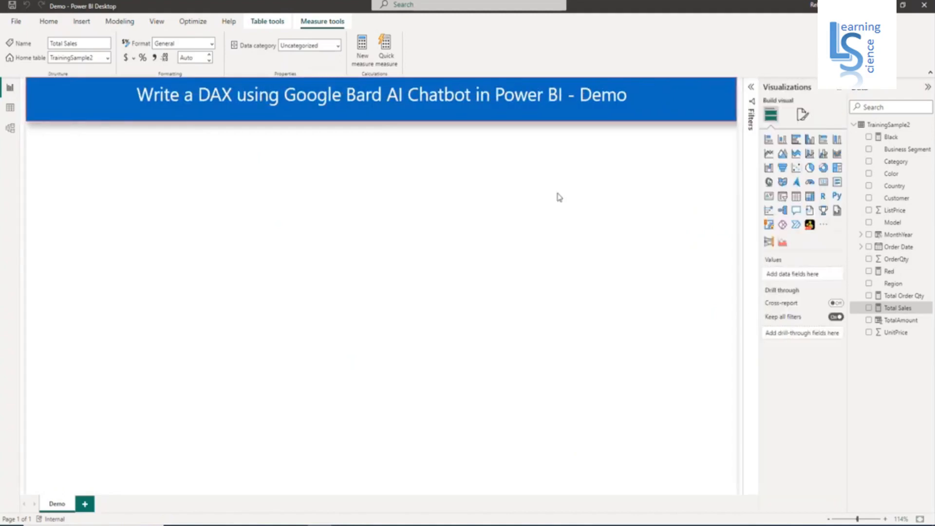
{"action": "mouse_move", "coordinate": [563, 208]}
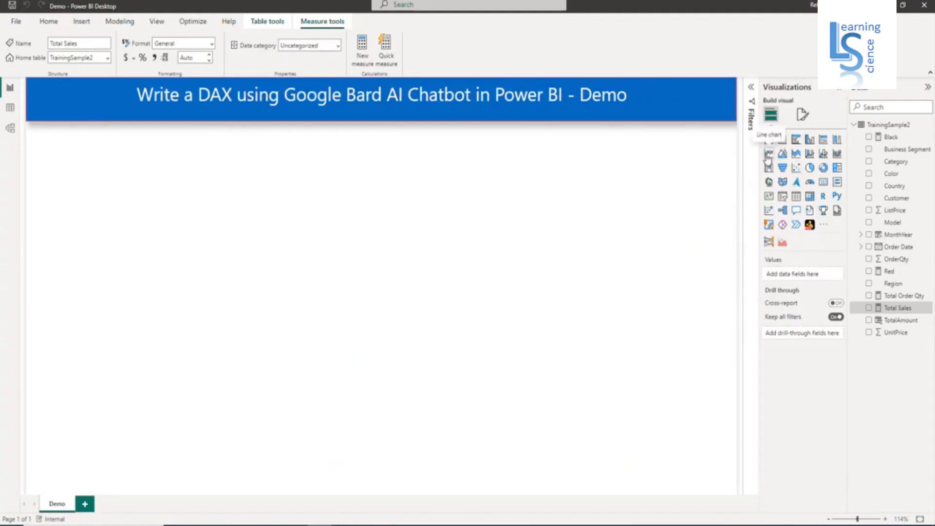
Add a line chart with MonthYear on the x-axis as plain values instead of a date hierarchy.
{"action": "left_click", "coordinate": [769, 139]}
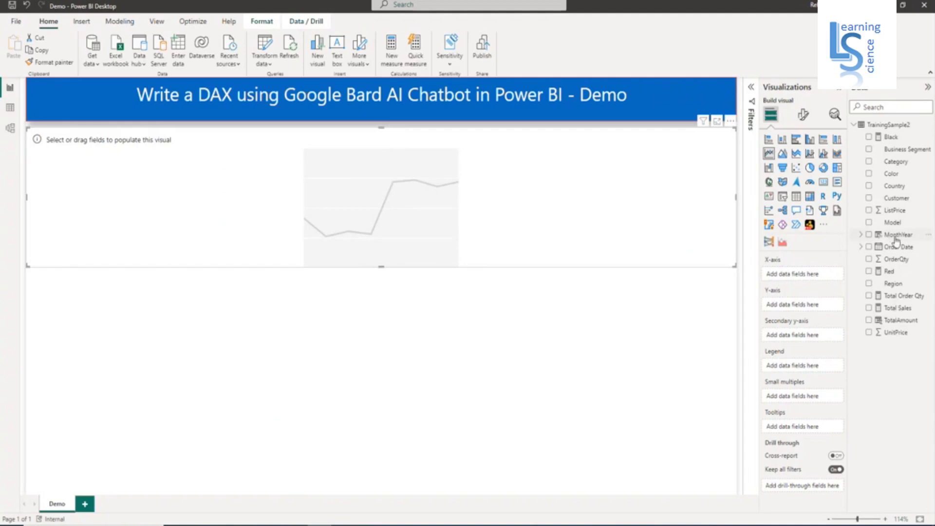
{"action": "left_click", "coordinate": [867, 235]}
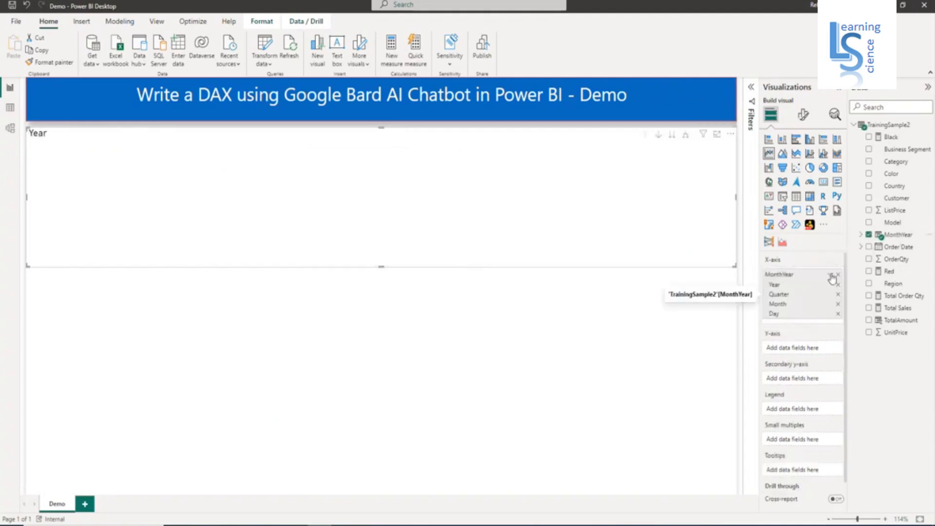
{"action": "left_click", "coordinate": [831, 274]}
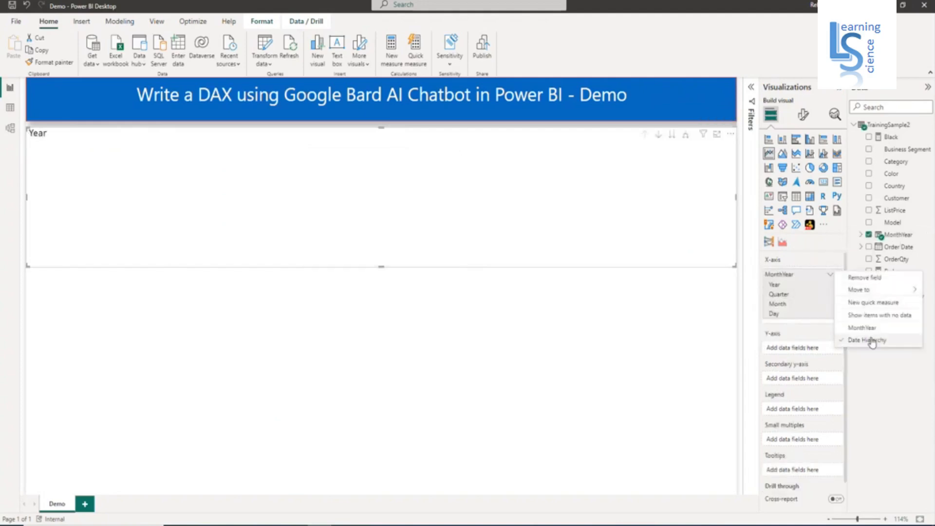
{"action": "left_click", "coordinate": [869, 339]}
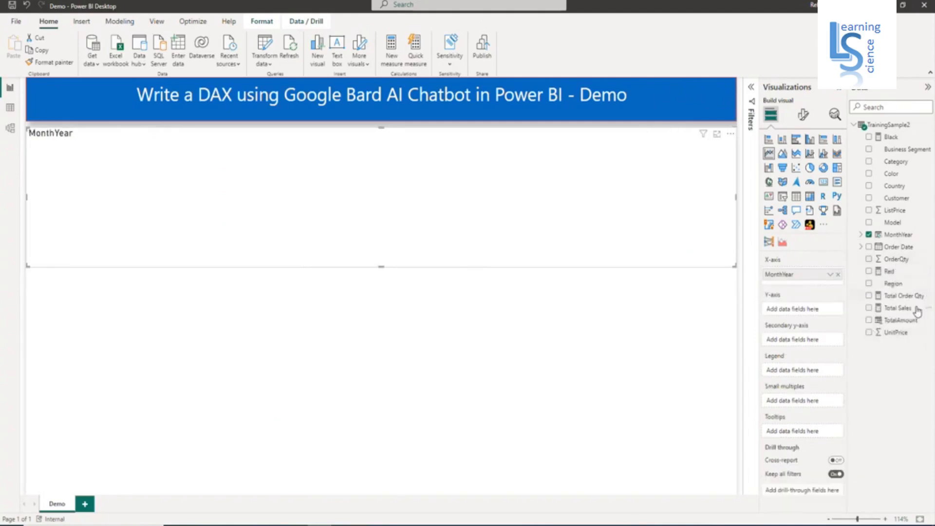
Put the Total Sales measure on the line chart's y-axis.
{"action": "left_click_drag", "start_coordinate": [904, 307], "coordinate": [801, 309]}
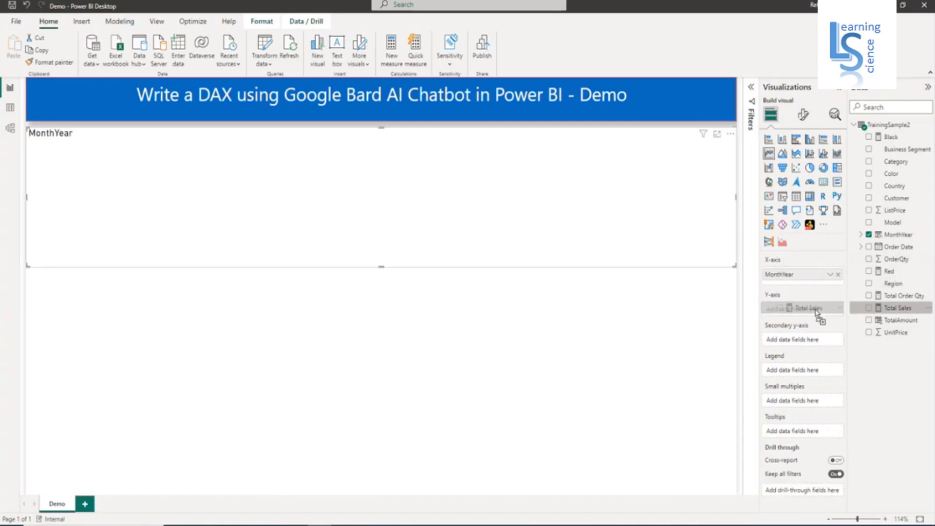
{"action": "left_click", "coordinate": [897, 307]}
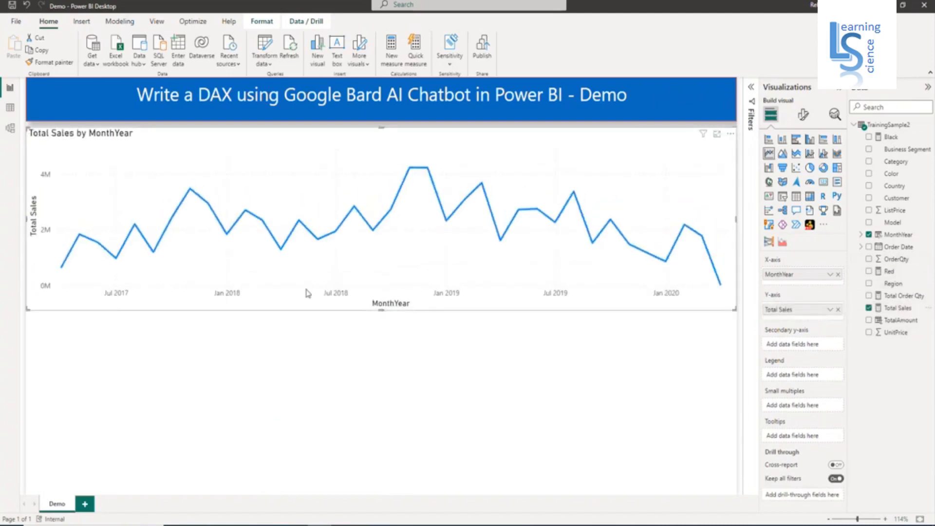
{"action": "mouse_move", "coordinate": [113, 296]}
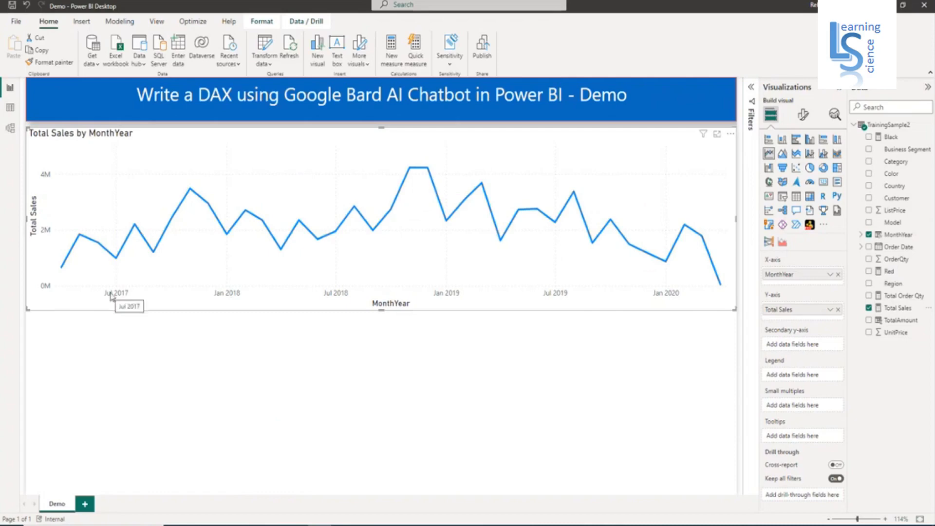
{"action": "mouse_move", "coordinate": [560, 453]}
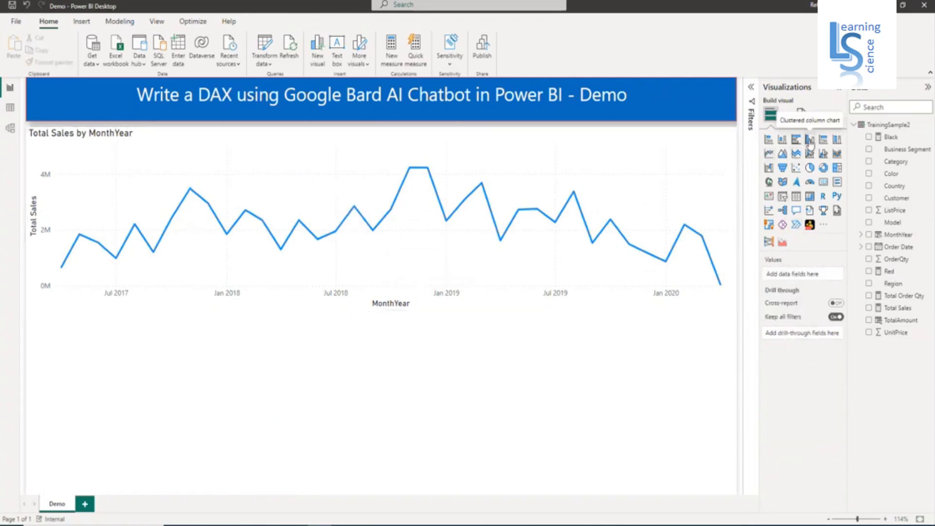
Add a clustered column chart below the line chart with Category on its x-axis.
{"action": "left_click", "coordinate": [809, 139]}
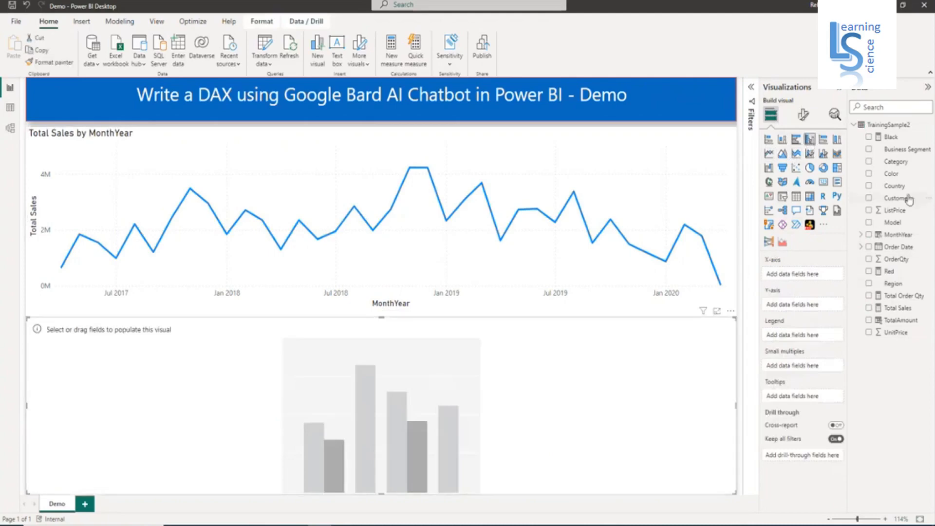
{"action": "mouse_move", "coordinate": [904, 161]}
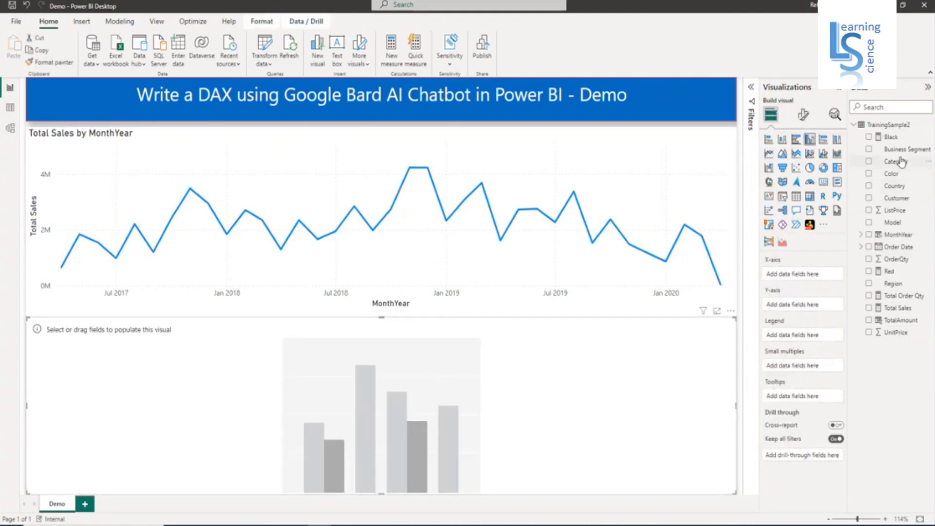
{"action": "left_click", "coordinate": [868, 161]}
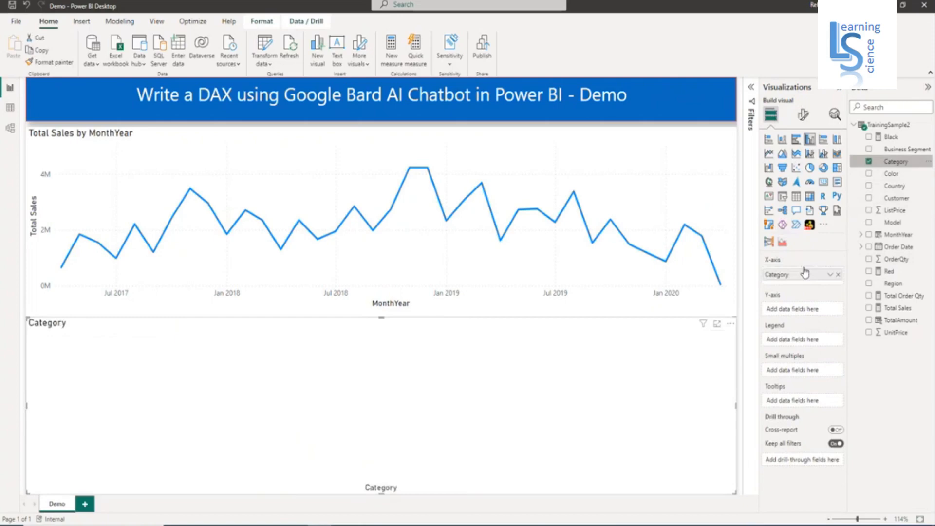